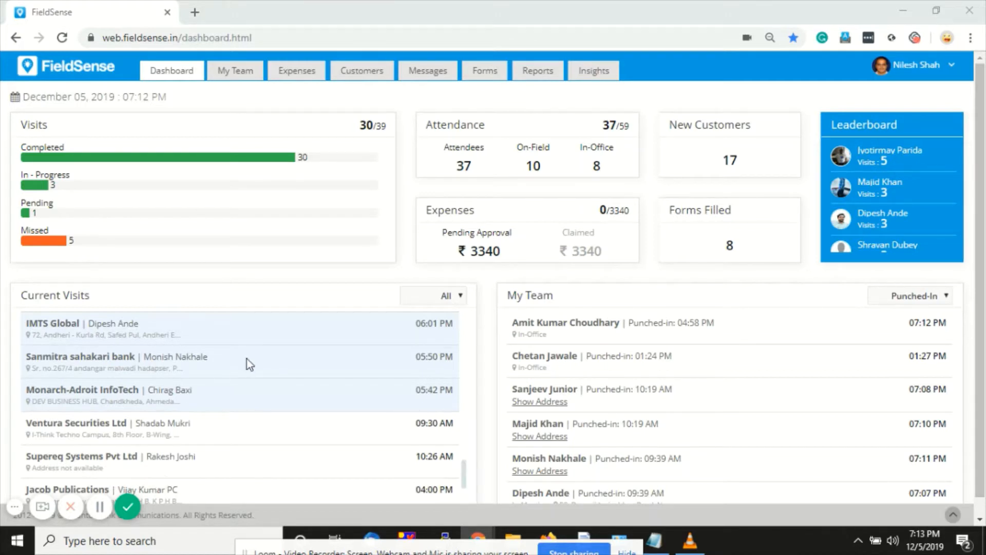
pyautogui.moveTo(273, 281)
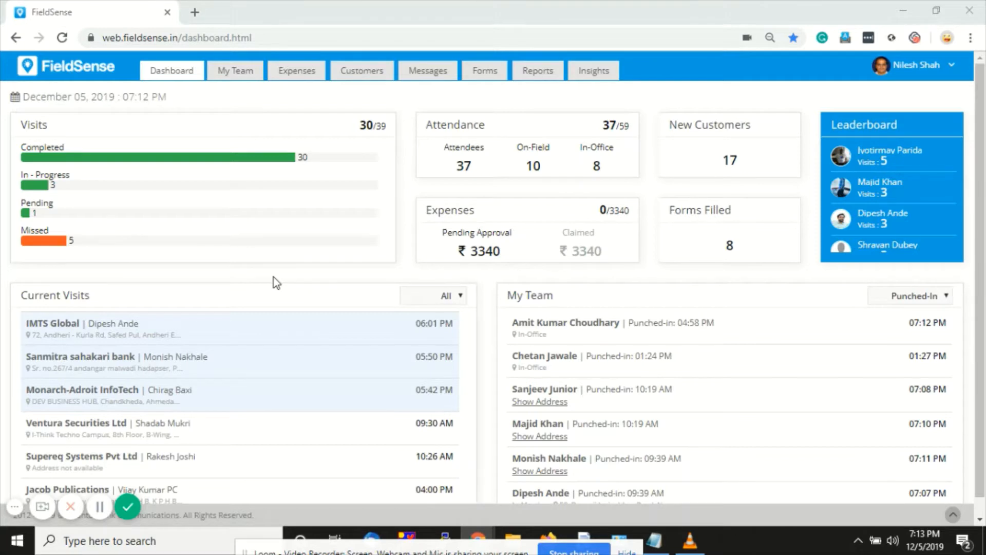
pyautogui.moveTo(837, 133)
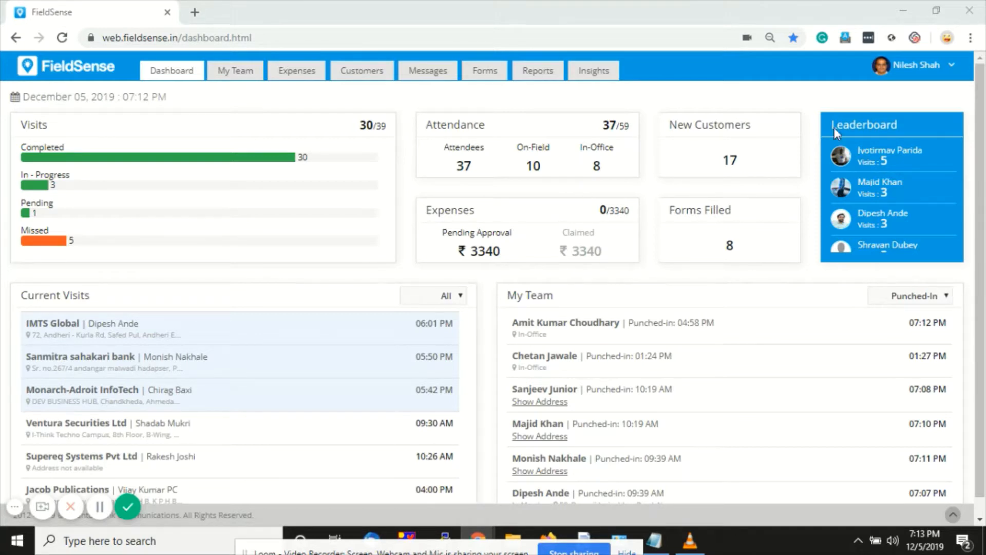
# Open the Admin Panel from the account menu to reach the users list
pyautogui.click(914, 64)
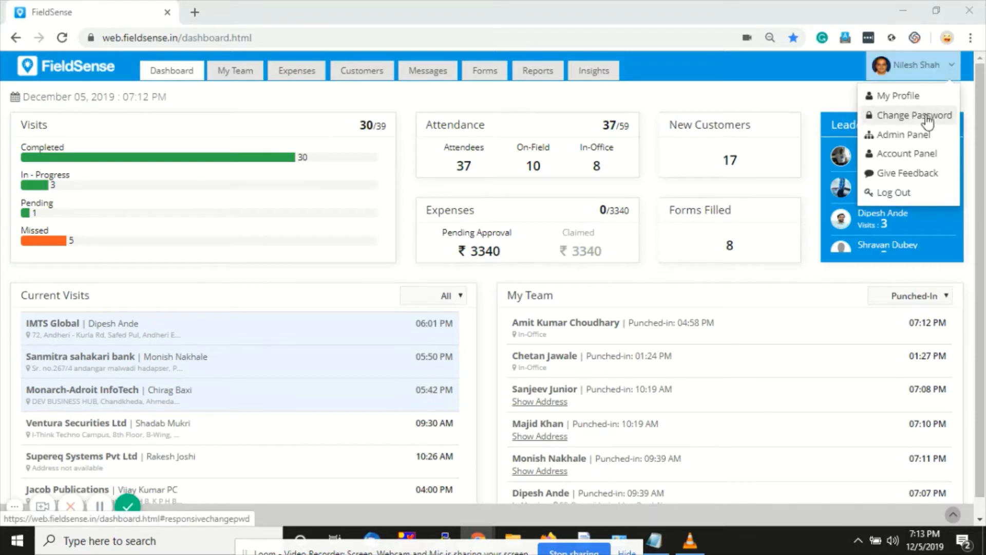
pyautogui.click(903, 135)
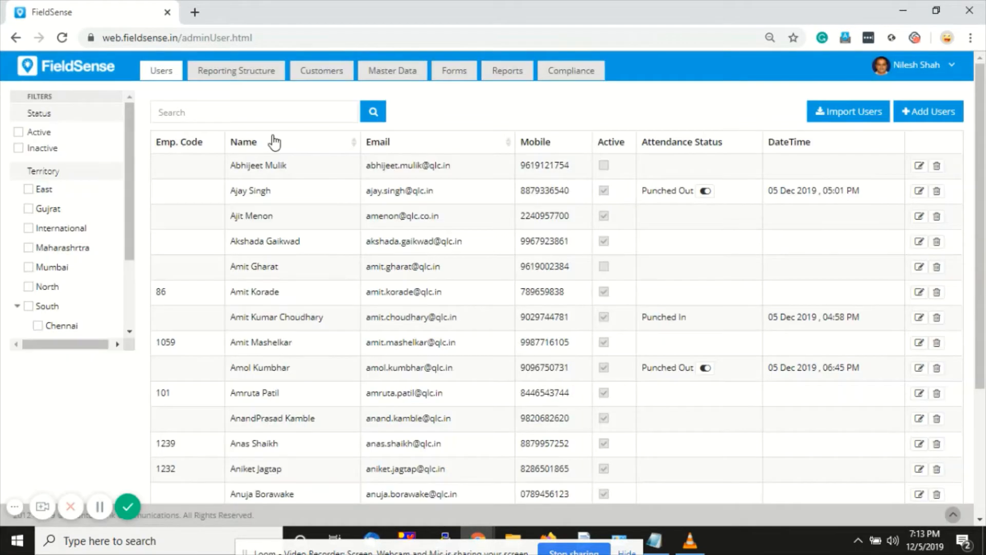
# From the Forms section, open Order Form-Mobile Phones and scroll to its Form Fields table
pyautogui.click(453, 70)
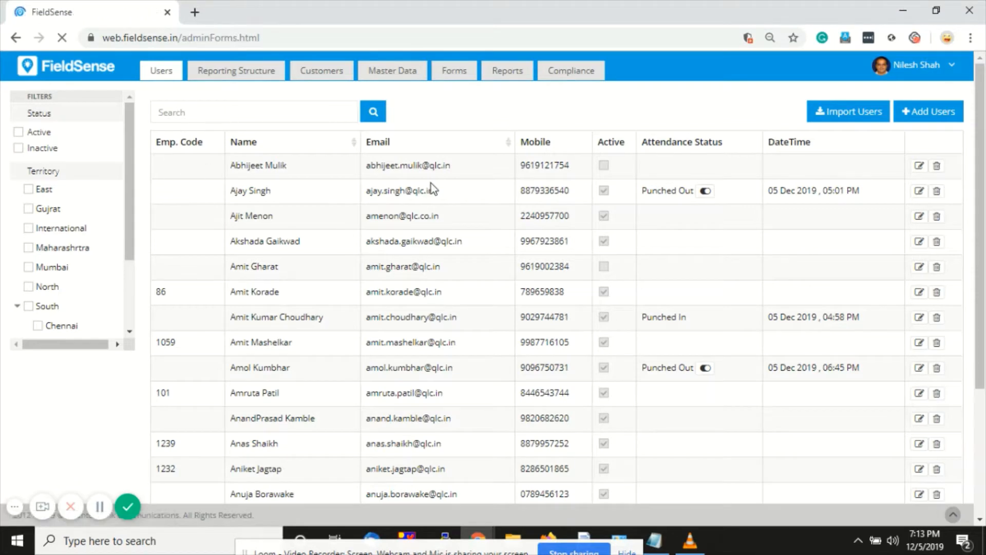
pyautogui.click(453, 70)
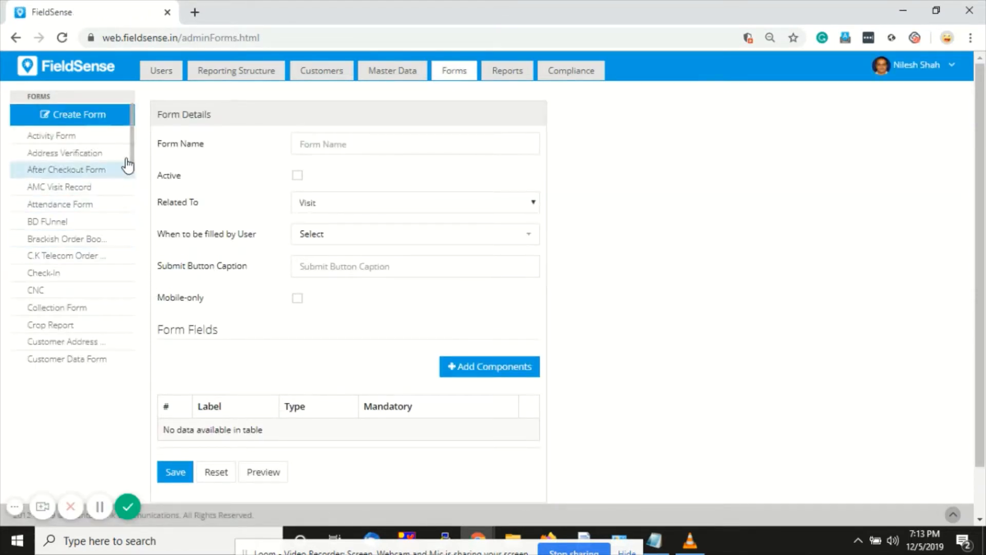
pyautogui.scroll(-3)
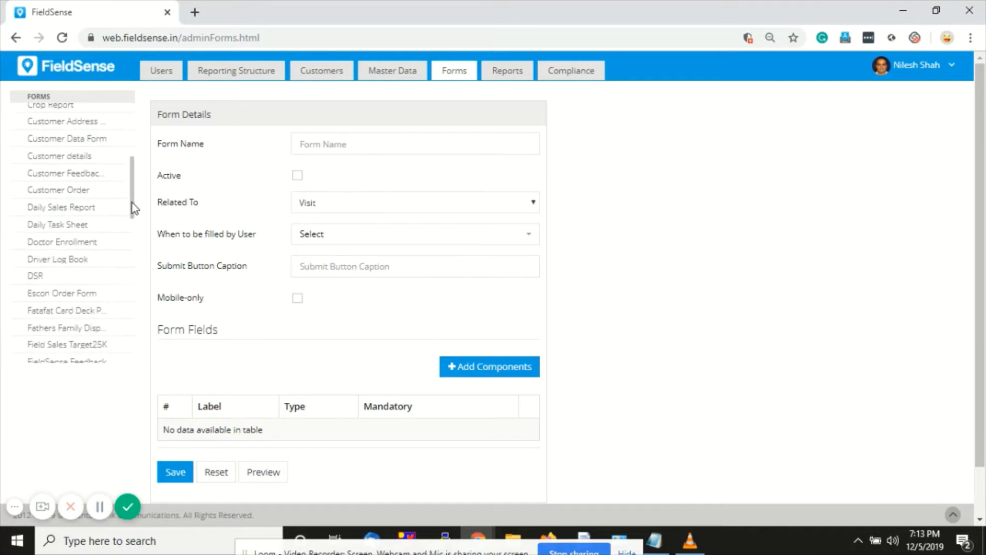
pyautogui.scroll(-3)
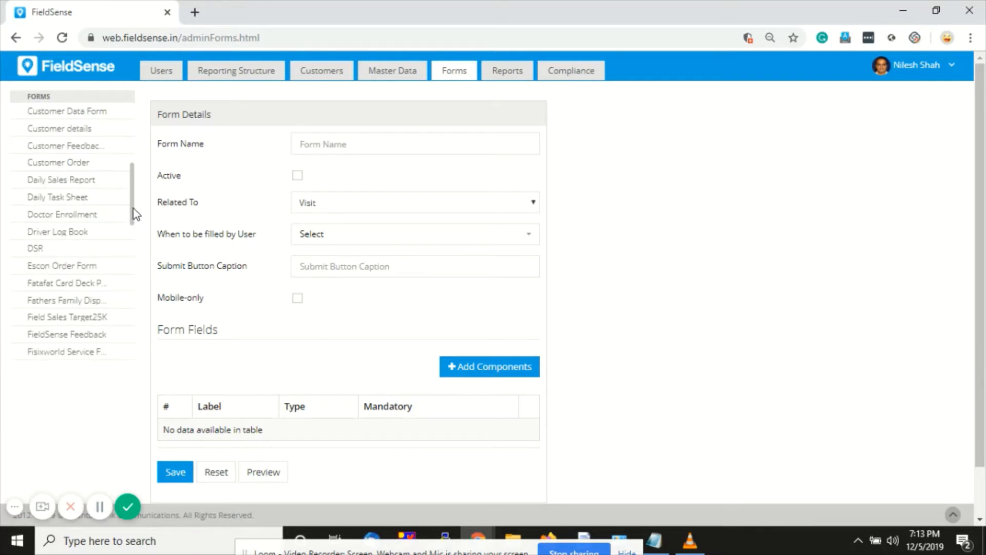
pyautogui.scroll(-3)
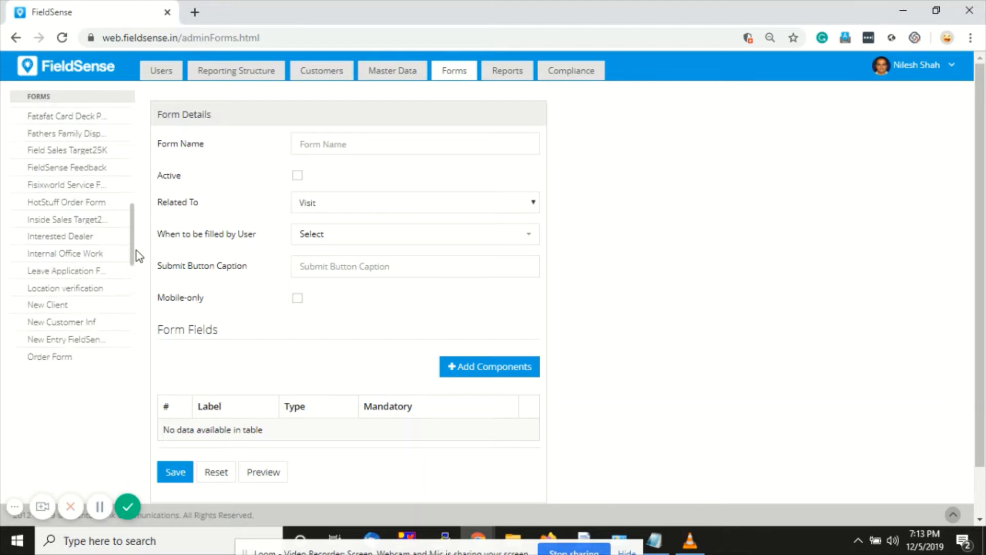
pyautogui.click(62, 256)
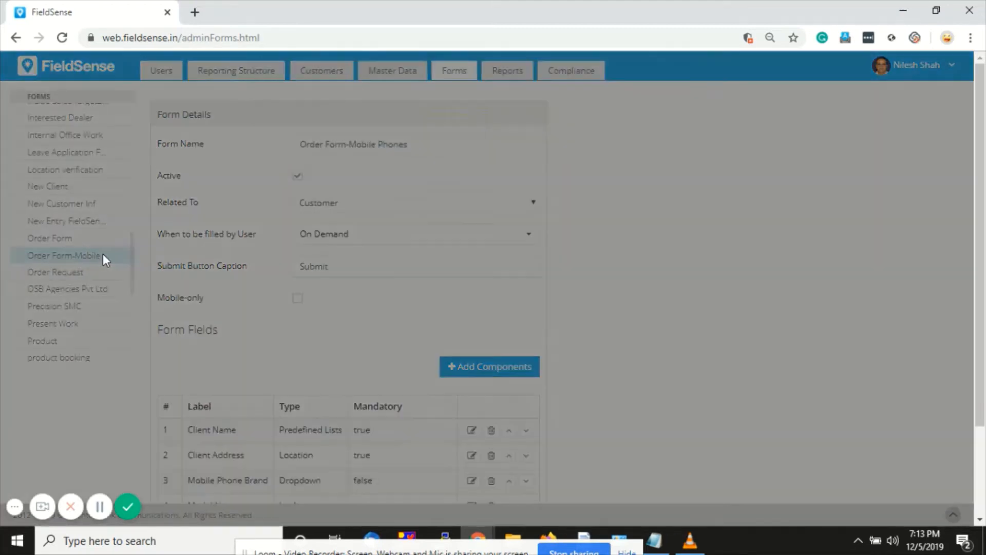
pyautogui.scroll(-3)
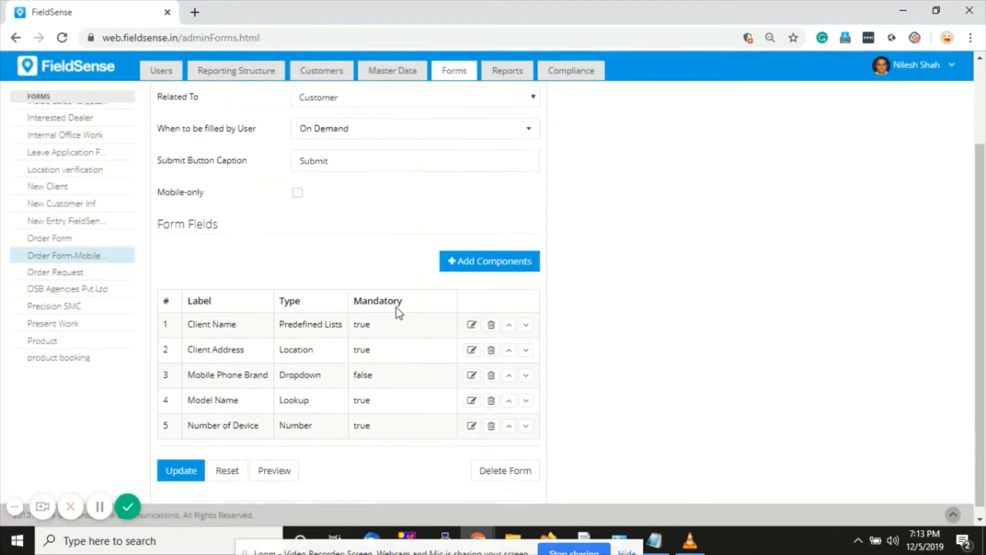
pyautogui.scroll(3)
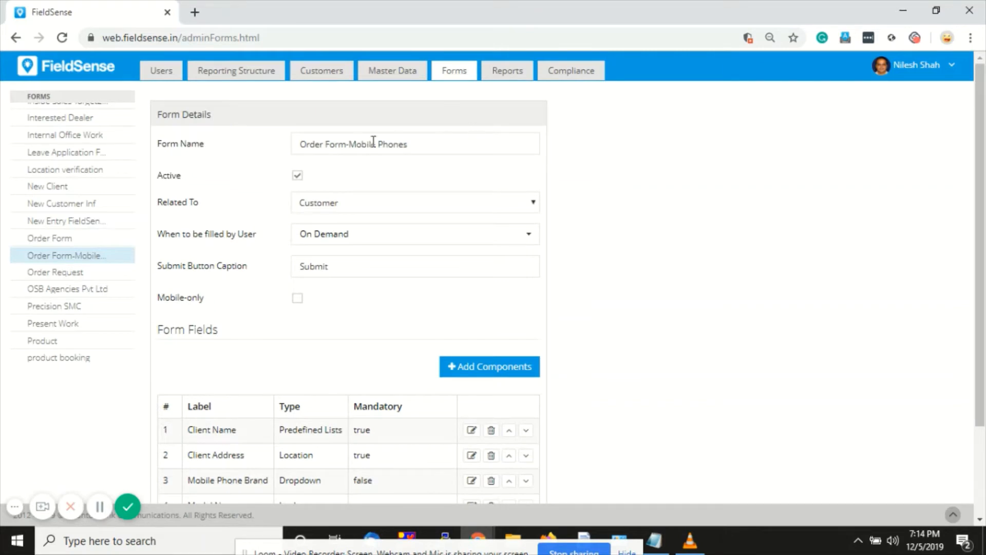
pyautogui.moveTo(390, 226)
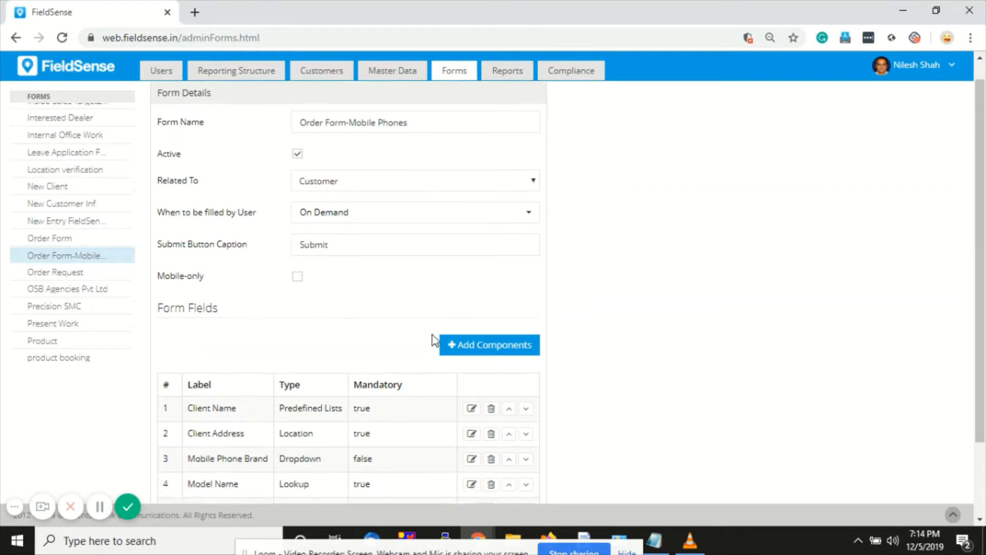
pyautogui.scroll(-3)
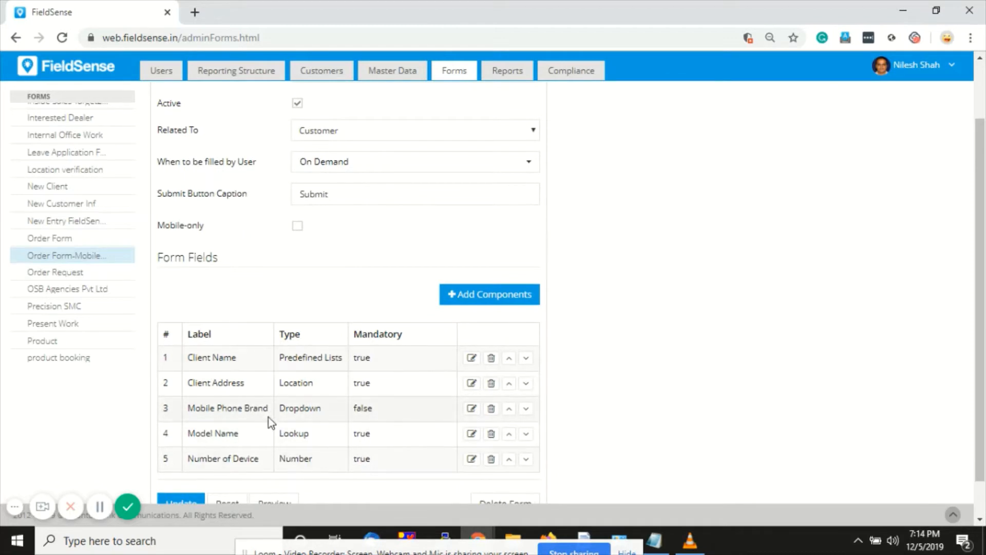
pyautogui.moveTo(250, 374)
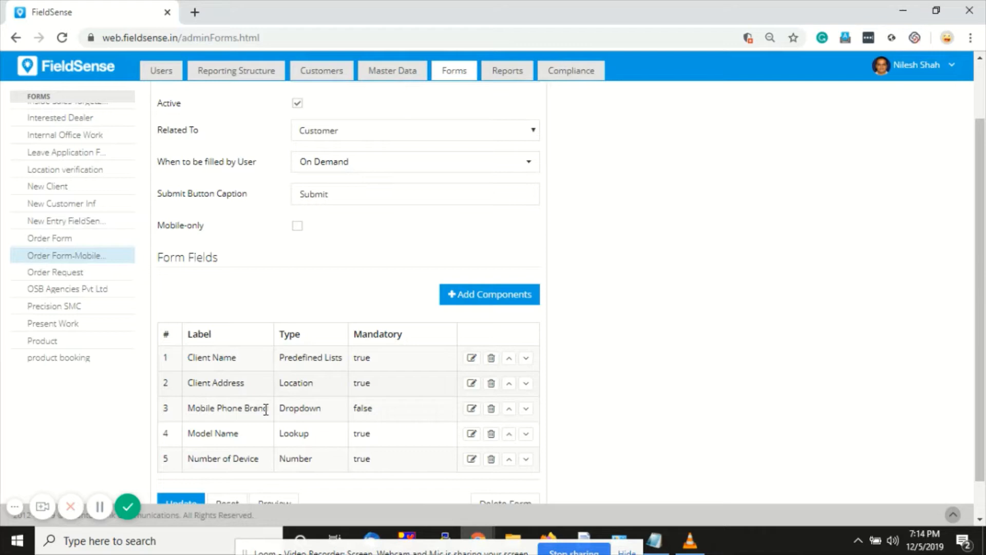
pyautogui.moveTo(239, 420)
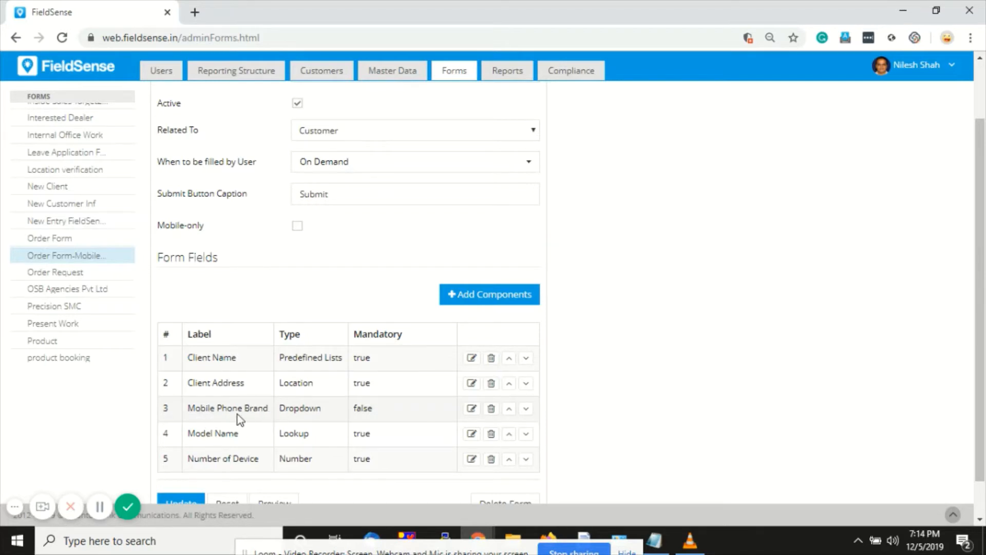
pyautogui.click(471, 408)
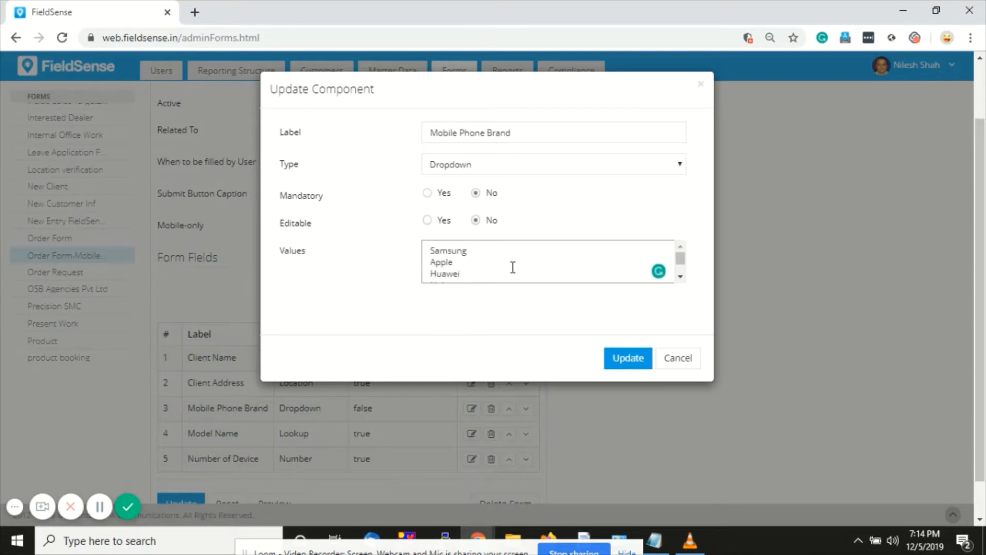
pyautogui.click(627, 358)
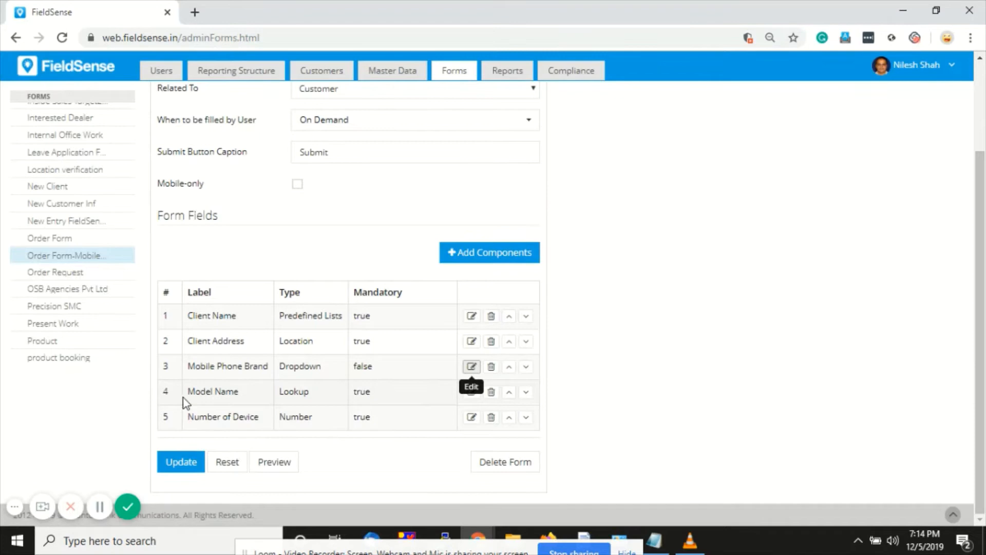
pyautogui.moveTo(472, 400)
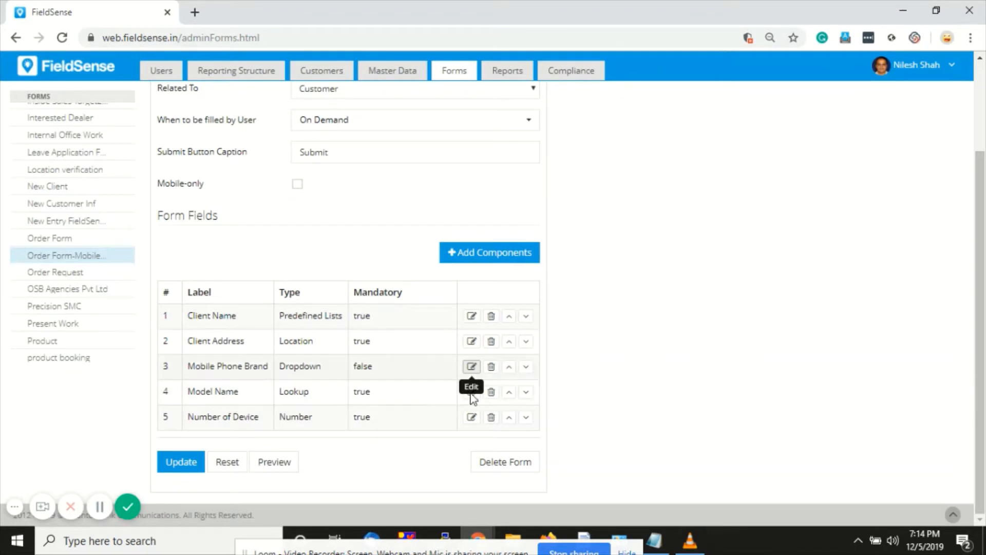
pyautogui.moveTo(472, 394)
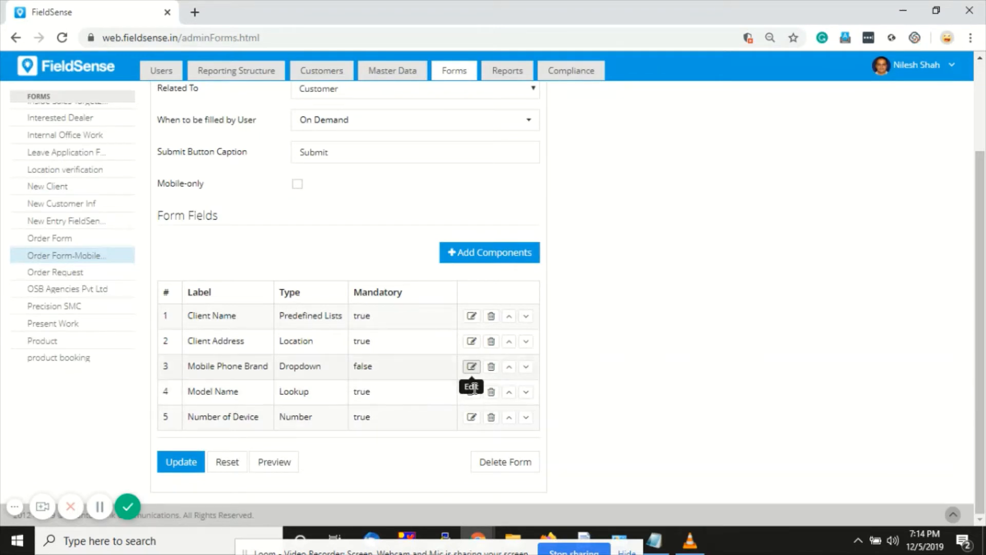
# Set the Model Name field as a Lookup depending on Mobile Phone Brand
pyautogui.click(472, 392)
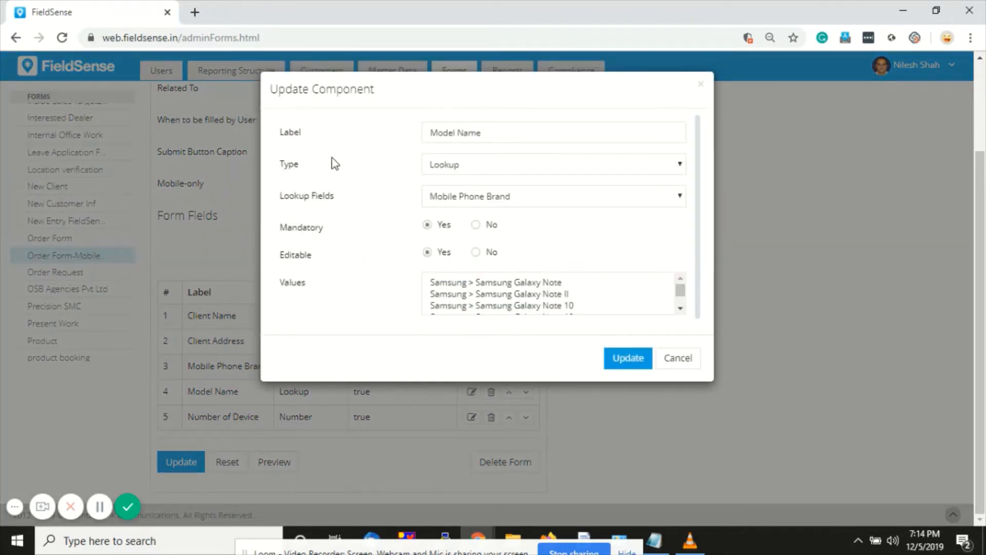
pyautogui.moveTo(399, 163)
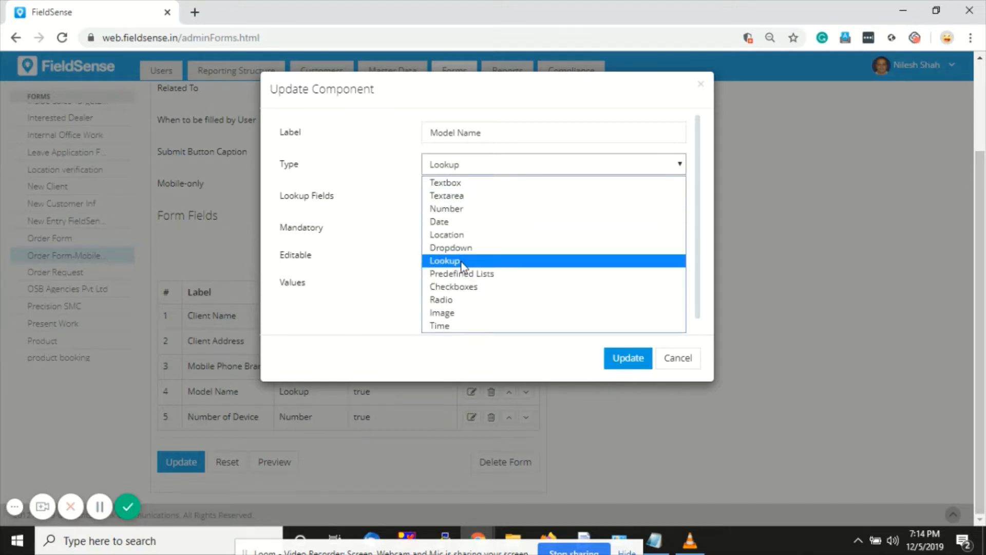
pyautogui.click(444, 260)
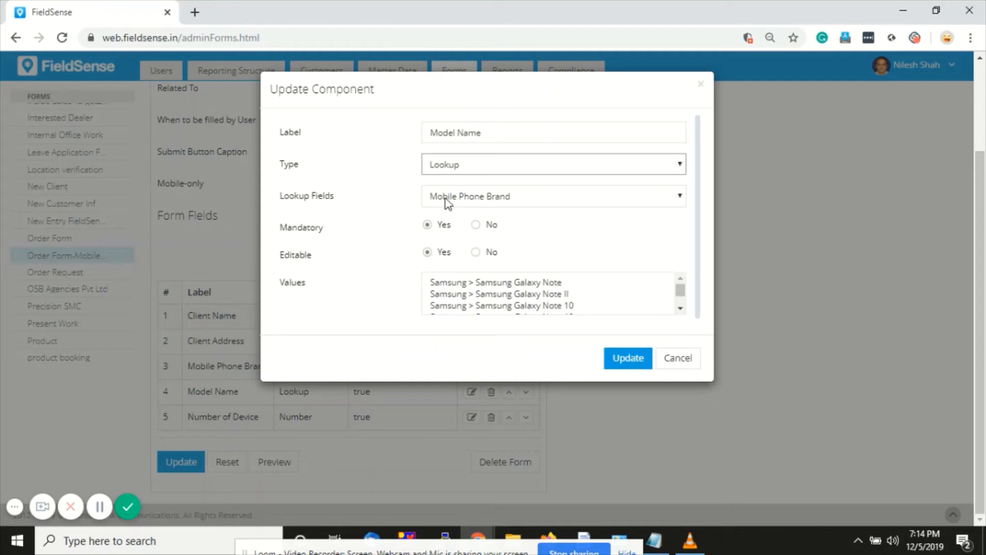
pyautogui.moveTo(427, 209)
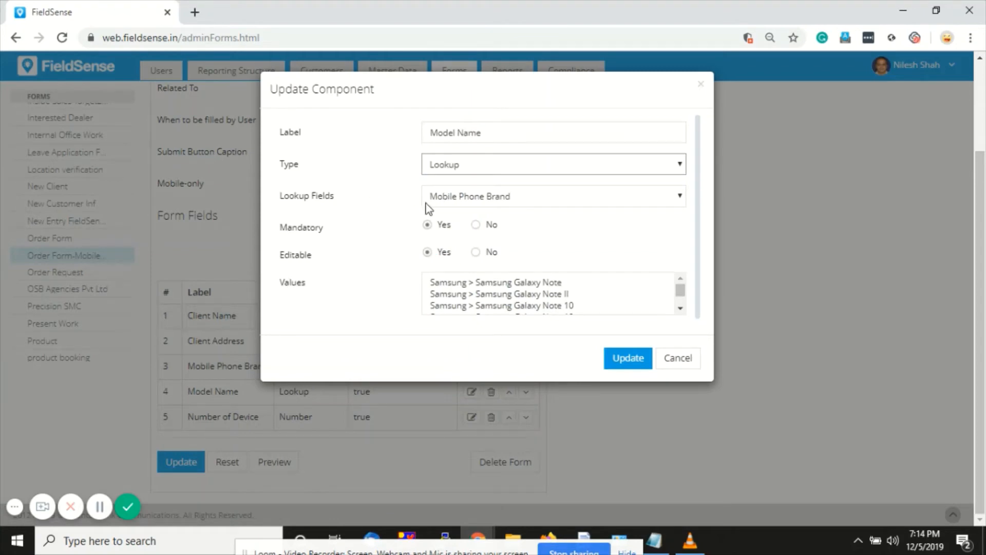
pyautogui.click(553, 195)
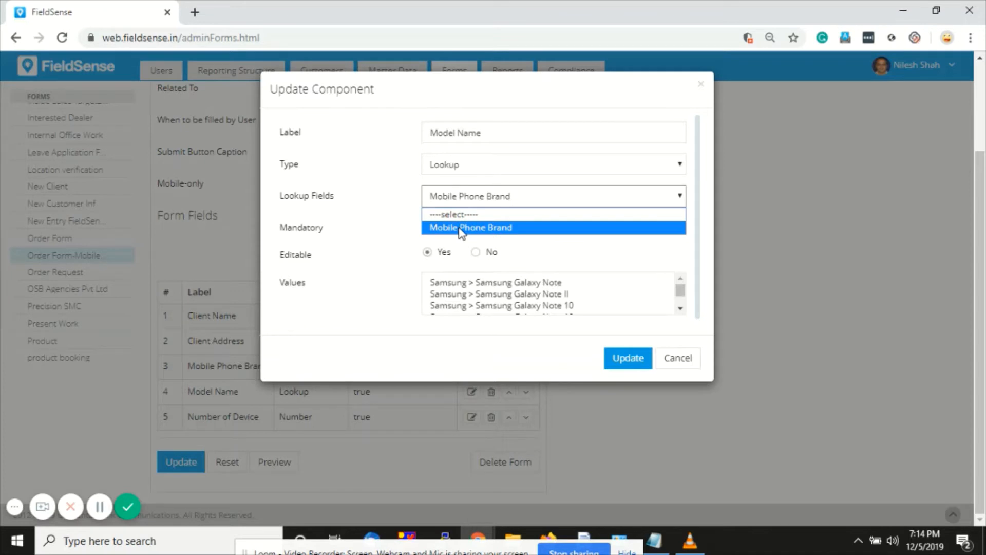
pyautogui.moveTo(463, 237)
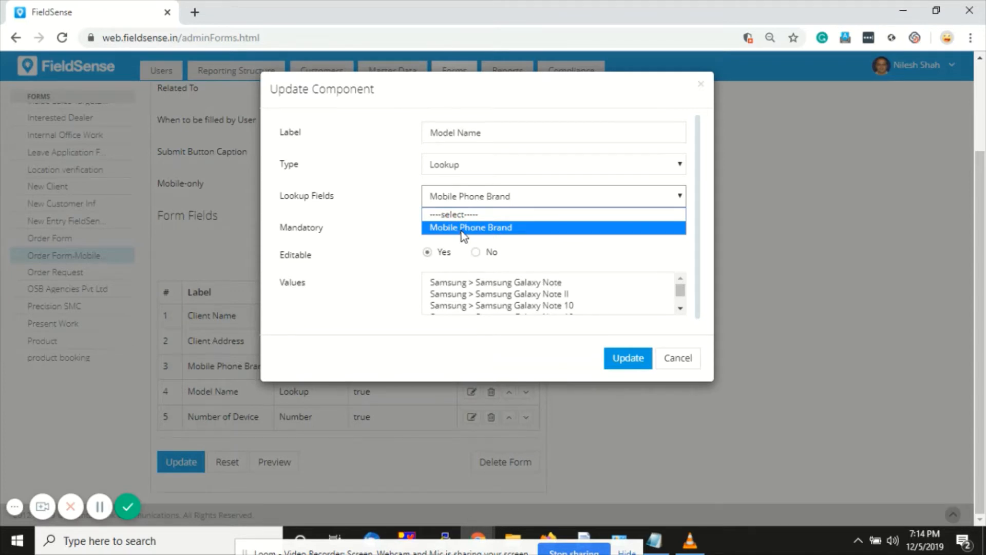
pyautogui.click(471, 227)
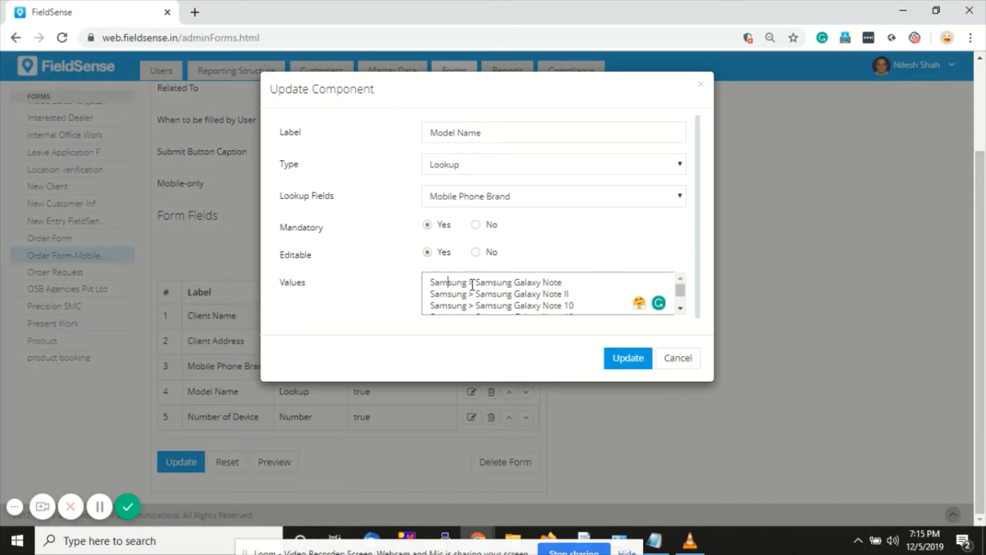
pyautogui.moveTo(480, 285)
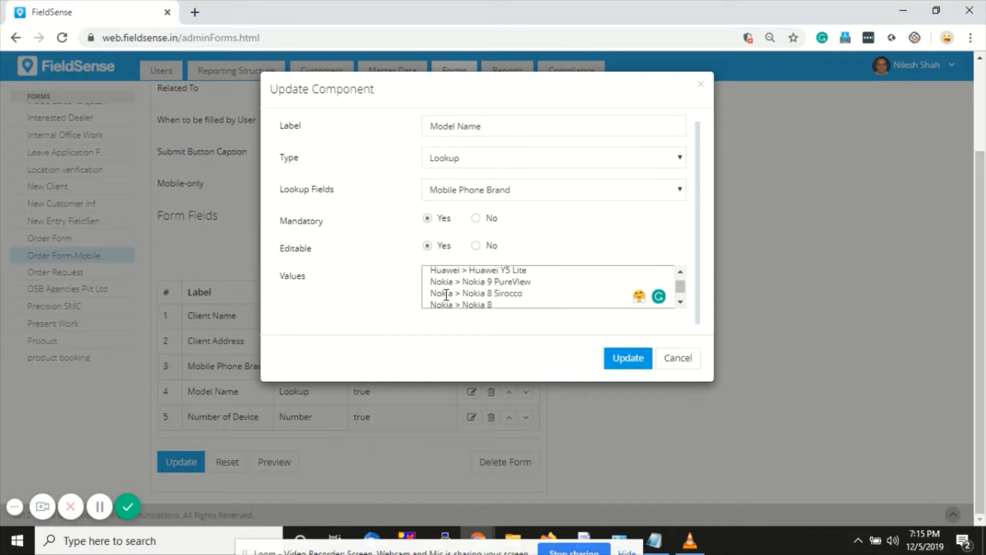
# Update the order form to save the changes and bring up the phone demo video
pyautogui.scroll(-3)
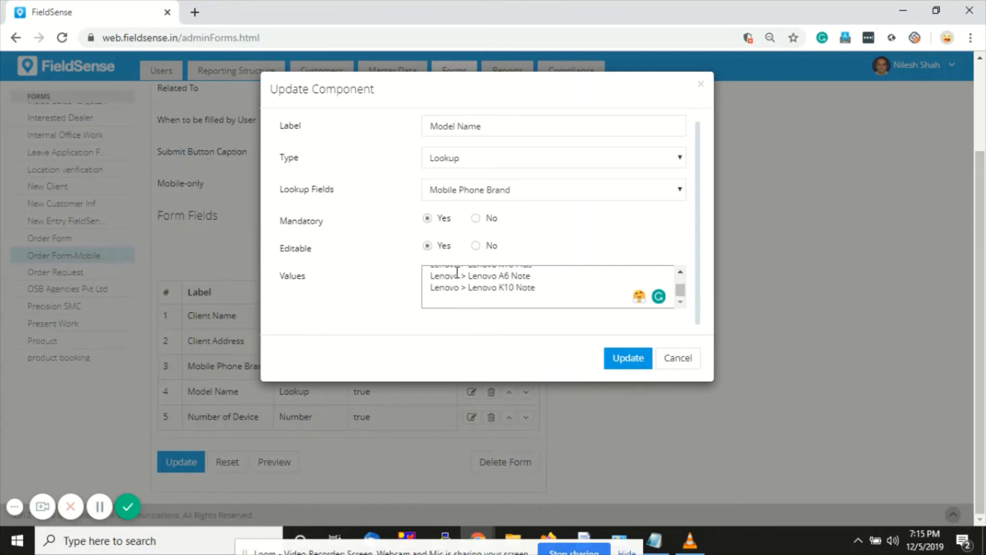
pyautogui.scroll(-3)
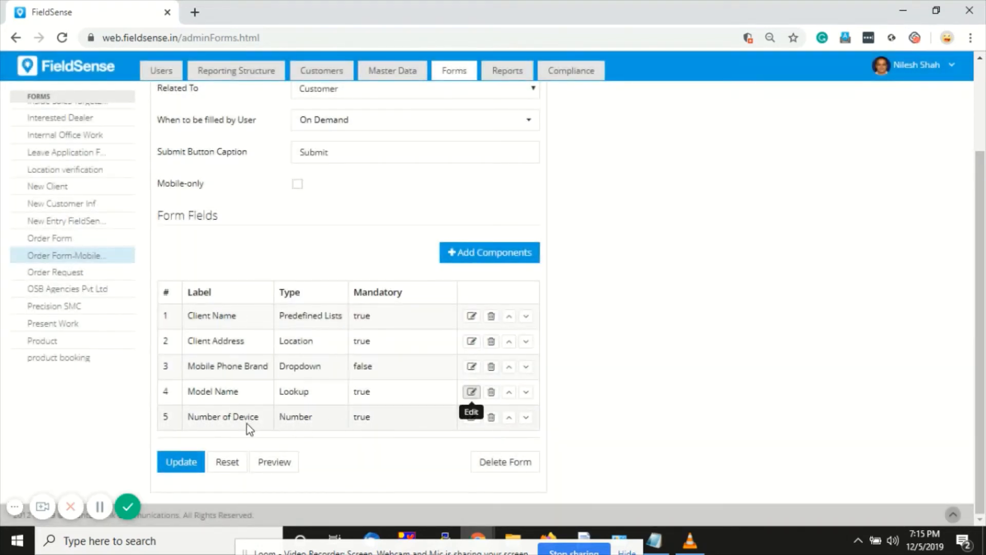
pyautogui.moveTo(362, 430)
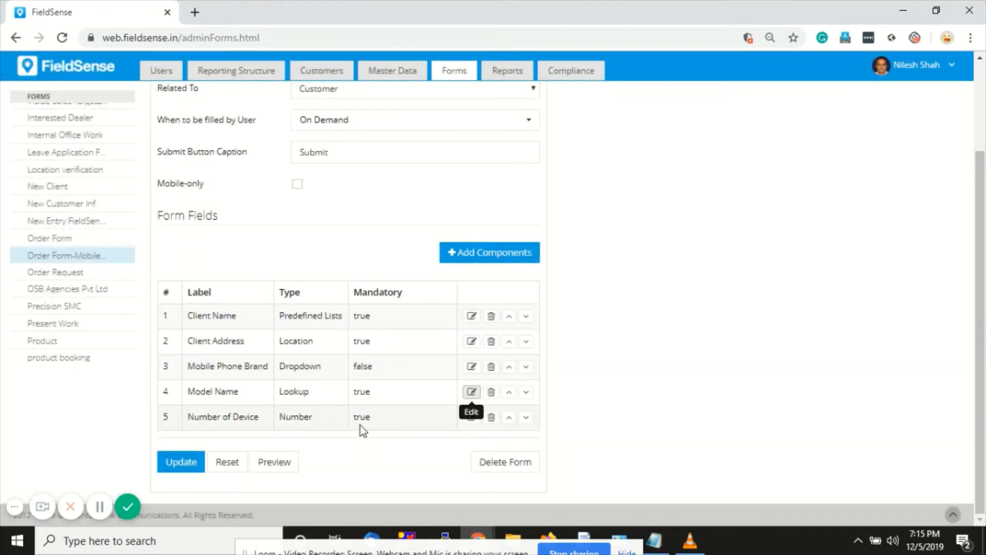
pyautogui.click(181, 461)
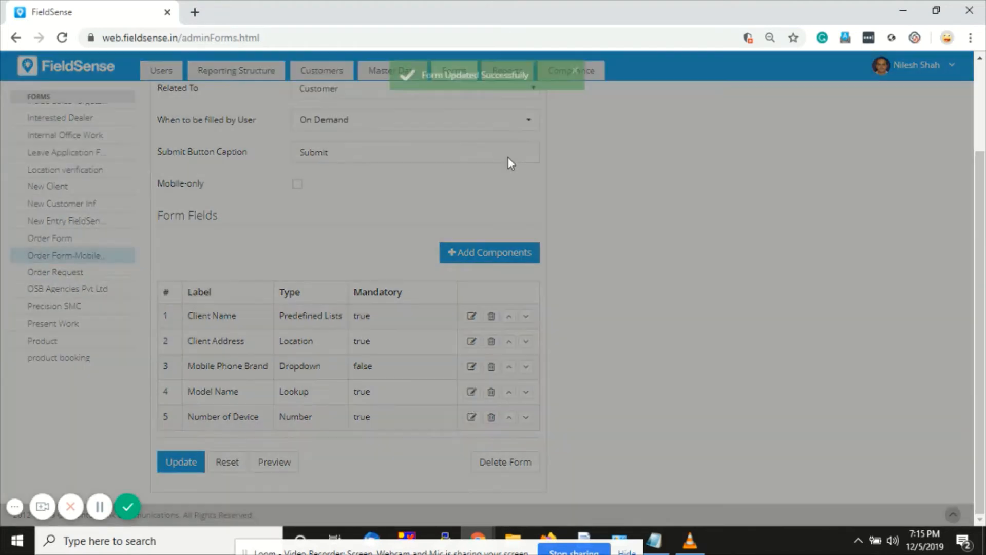
pyautogui.click(690, 539)
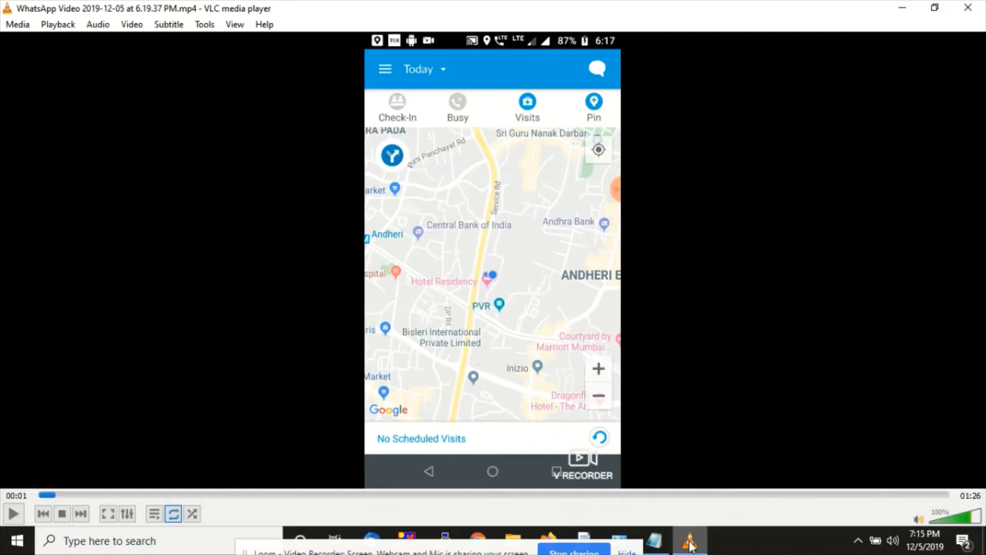
# Play the phone recording until Order Form-Mobile Phones opens from Forms on demand
pyautogui.click(12, 513)
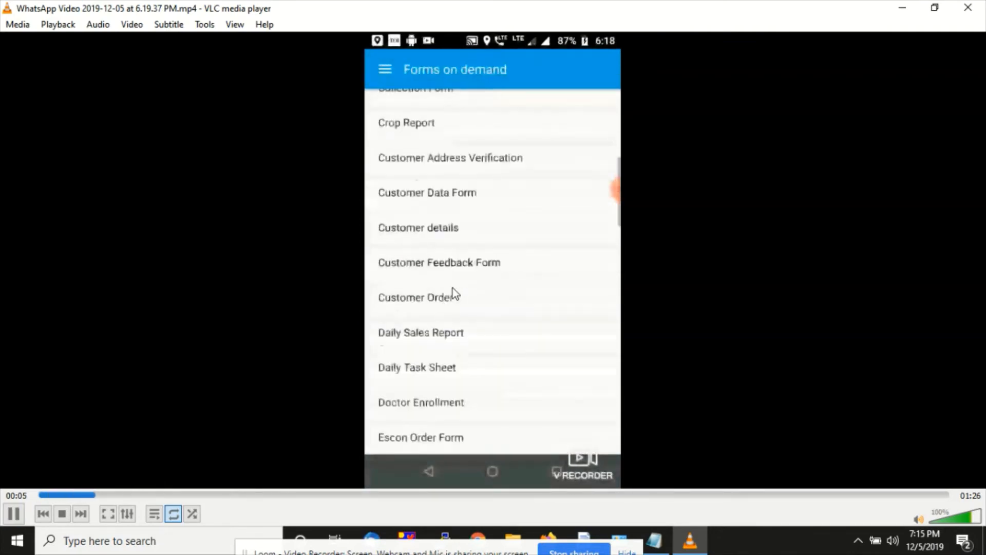
pyautogui.scroll(-3)
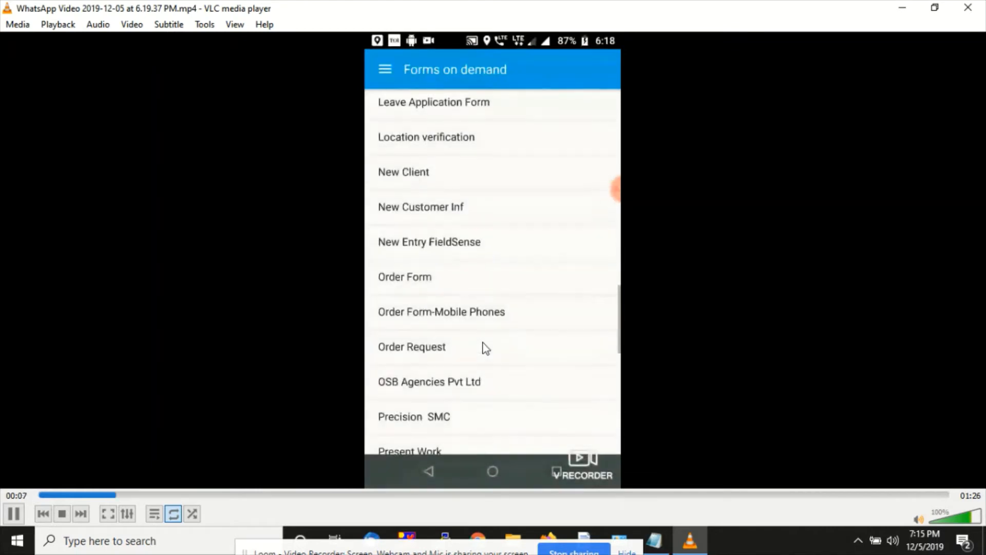
pyautogui.click(441, 311)
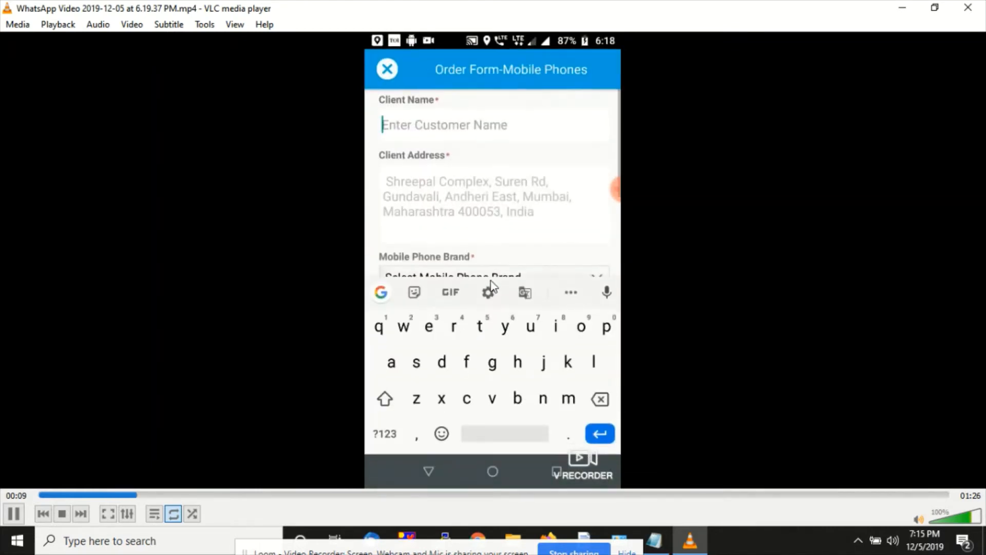
pyautogui.moveTo(553, 118)
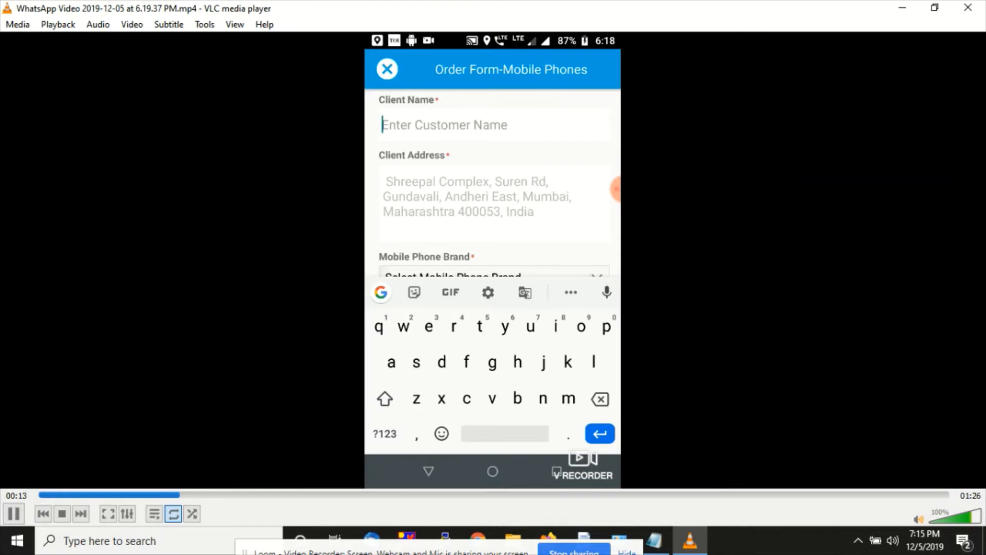
# Watch the recording enter client 'P & P Forwarders-Mumbai' and browse the Mobile Phone Brand choices
pyautogui.write('P')
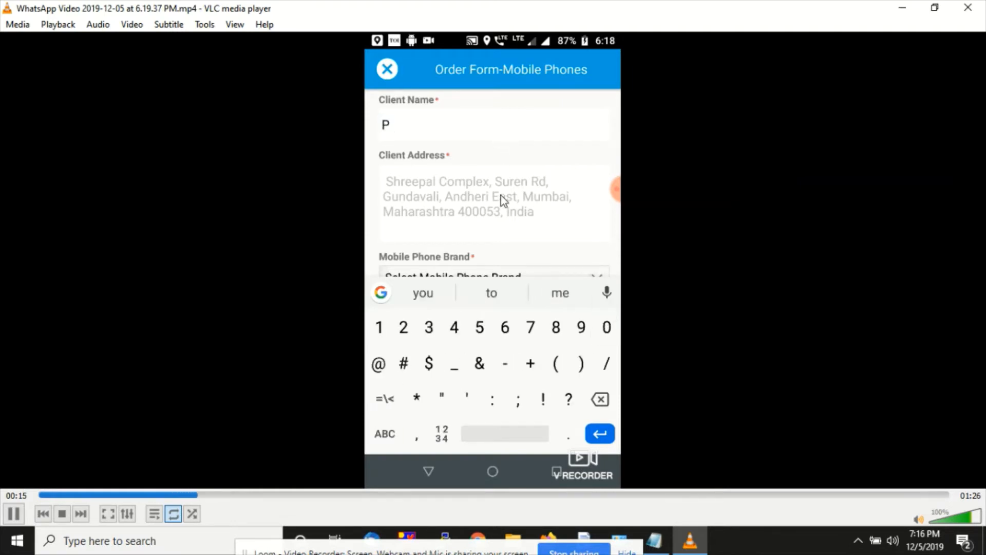
pyautogui.write('& P Forwarders-Mumbai')
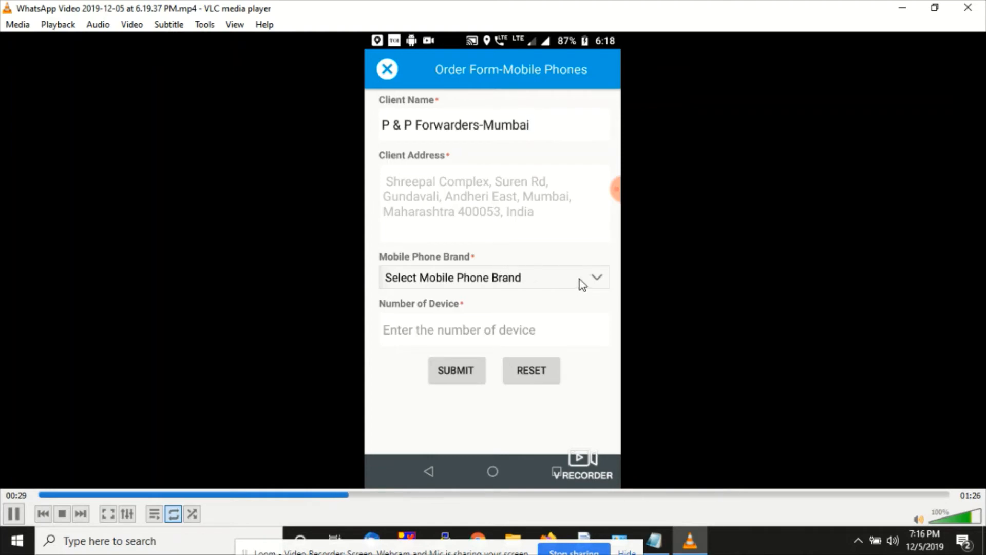
pyautogui.click(494, 277)
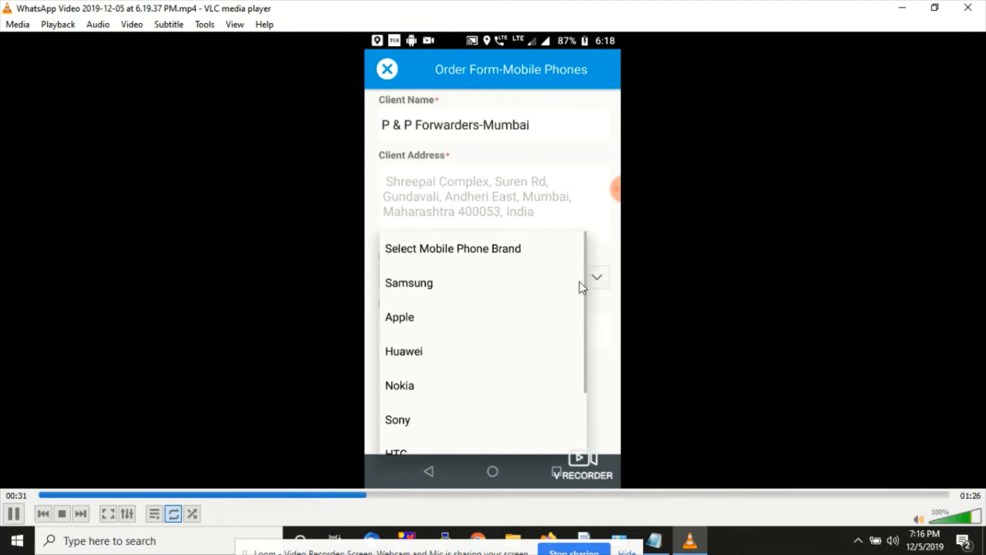
pyautogui.scroll(-3)
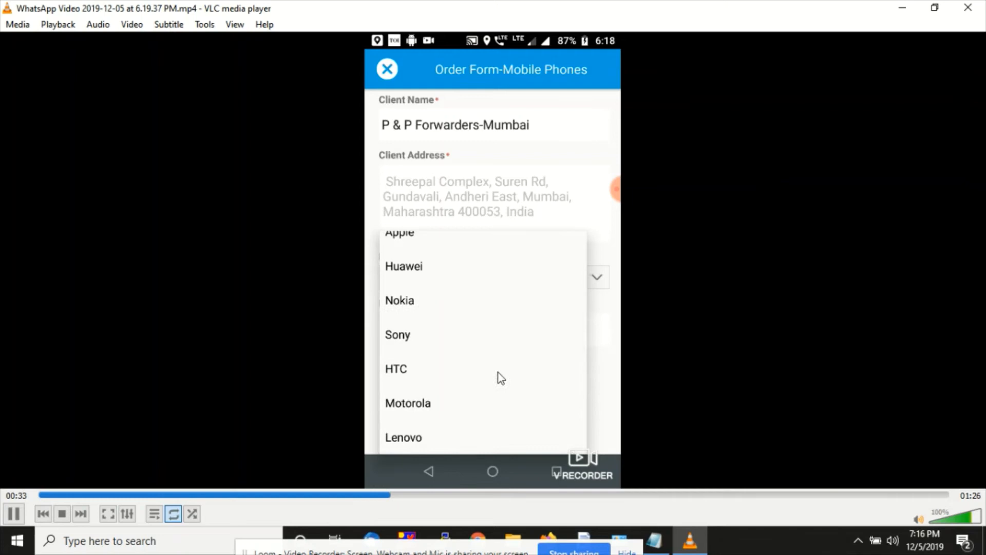
pyautogui.scroll(3)
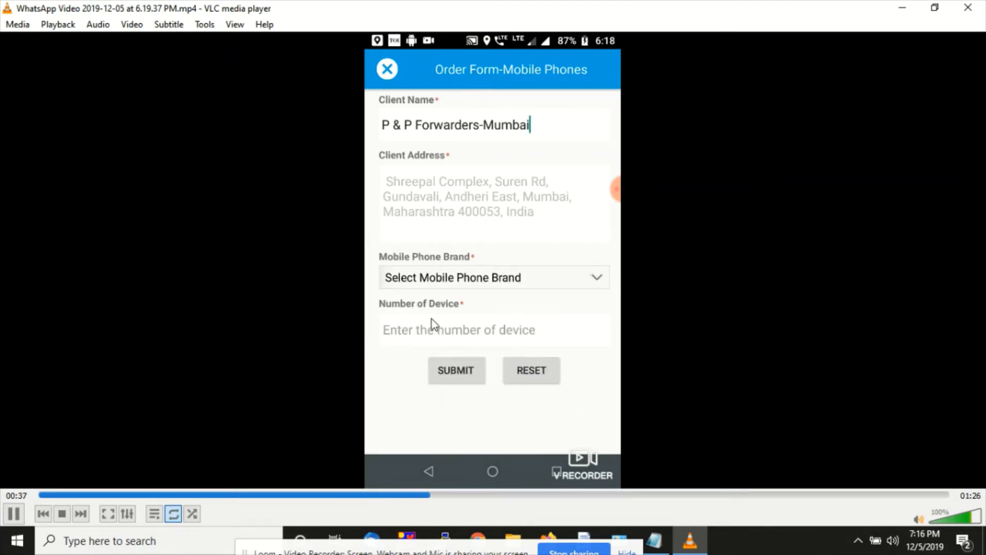
pyautogui.moveTo(572, 294)
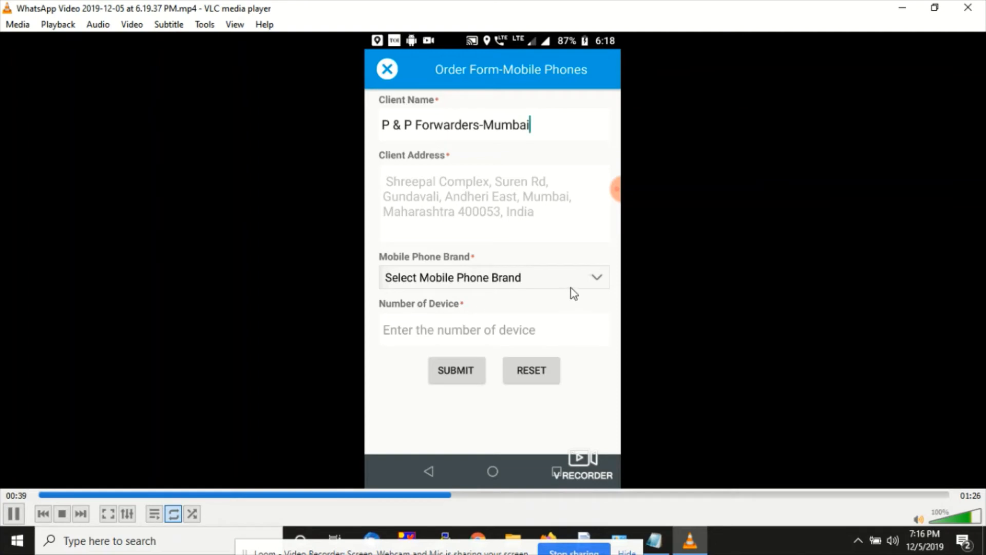
# Watch the recording pick Samsung, then Apple with iPhone 11 Pro and 250 devices, reaching Submit
pyautogui.click(494, 276)
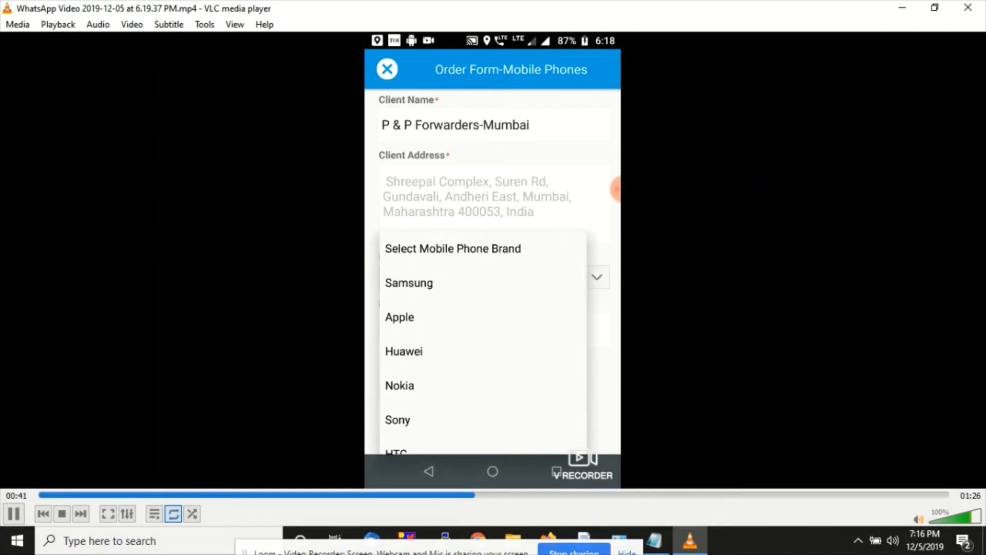
pyautogui.click(408, 282)
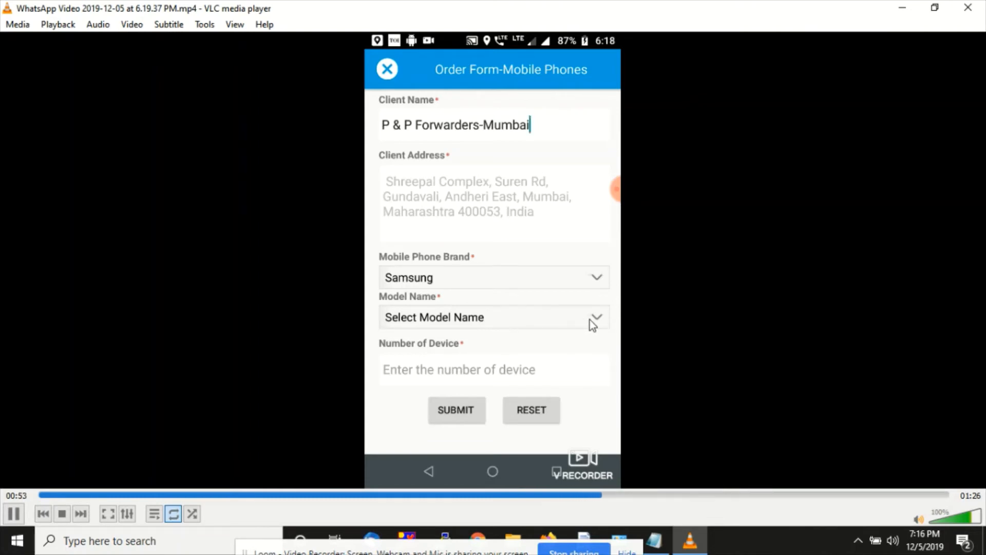
pyautogui.click(494, 318)
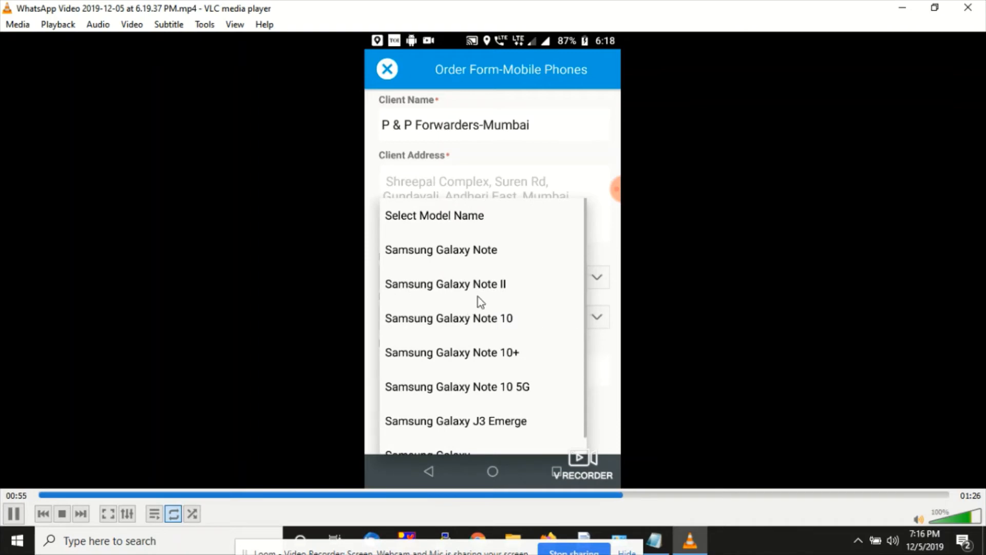
pyautogui.moveTo(455, 391)
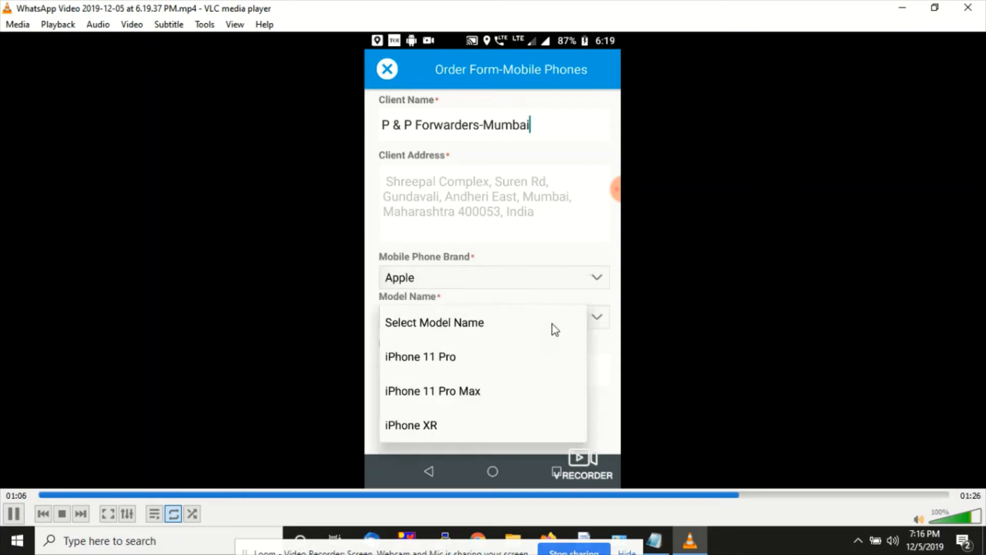
pyautogui.moveTo(465, 408)
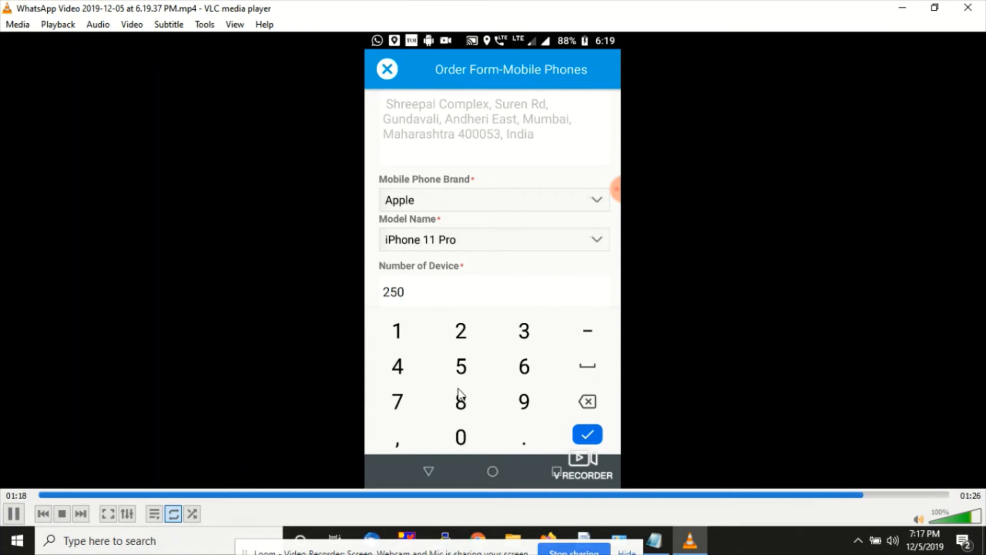
pyautogui.click(587, 434)
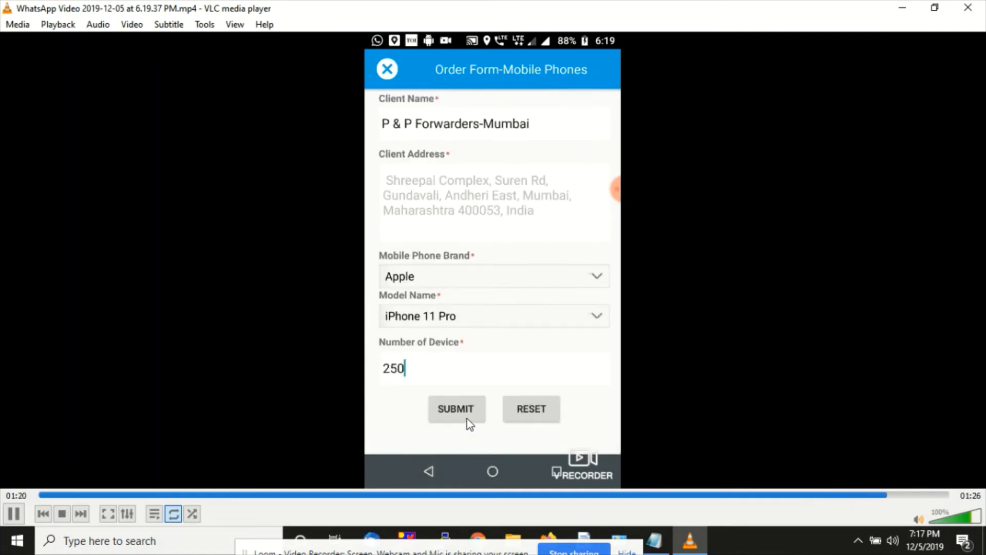
# Switch back to the Chrome FieldSense form editor and scroll to the Forms list
pyautogui.click(455, 409)
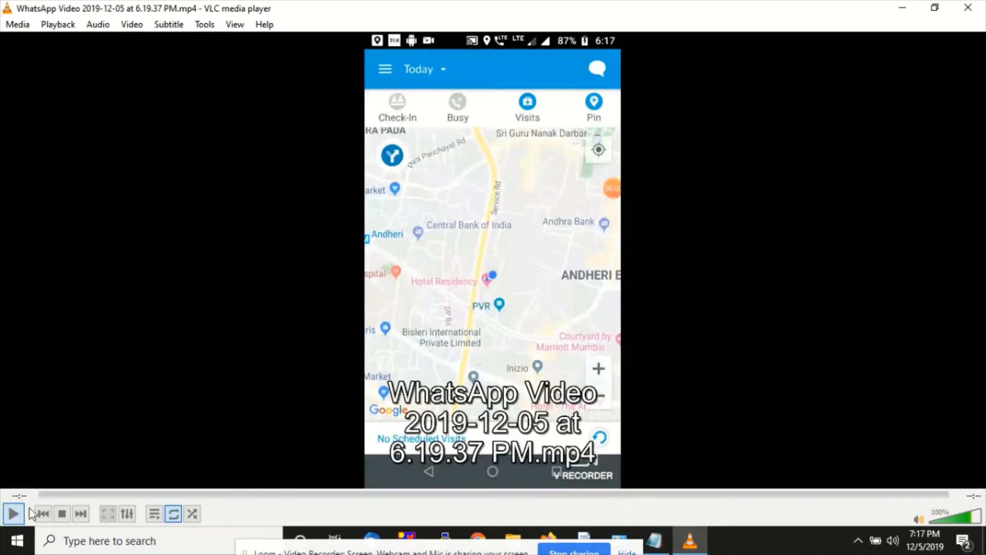
pyautogui.moveTo(476, 540)
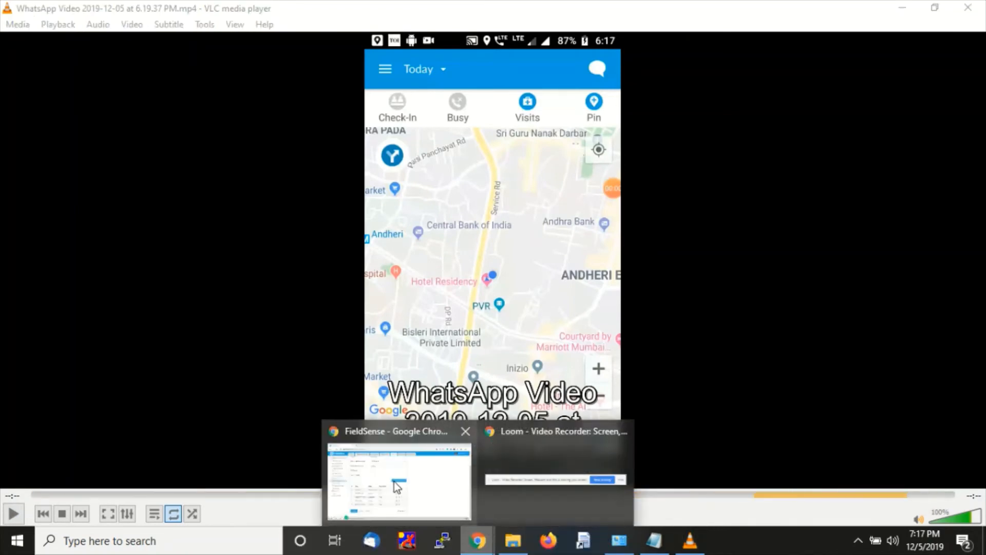
pyautogui.click(396, 479)
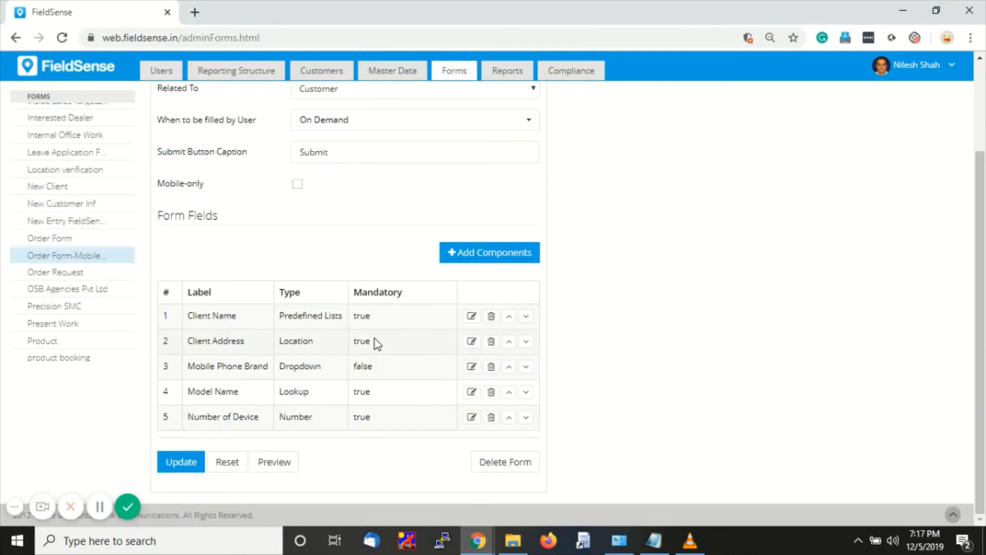
pyautogui.moveTo(308, 312)
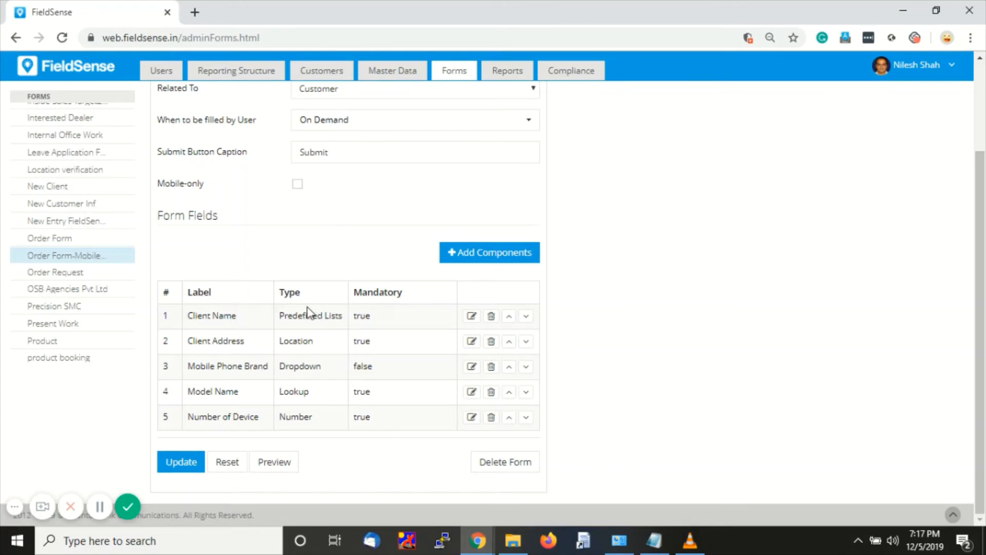
pyautogui.scroll(3)
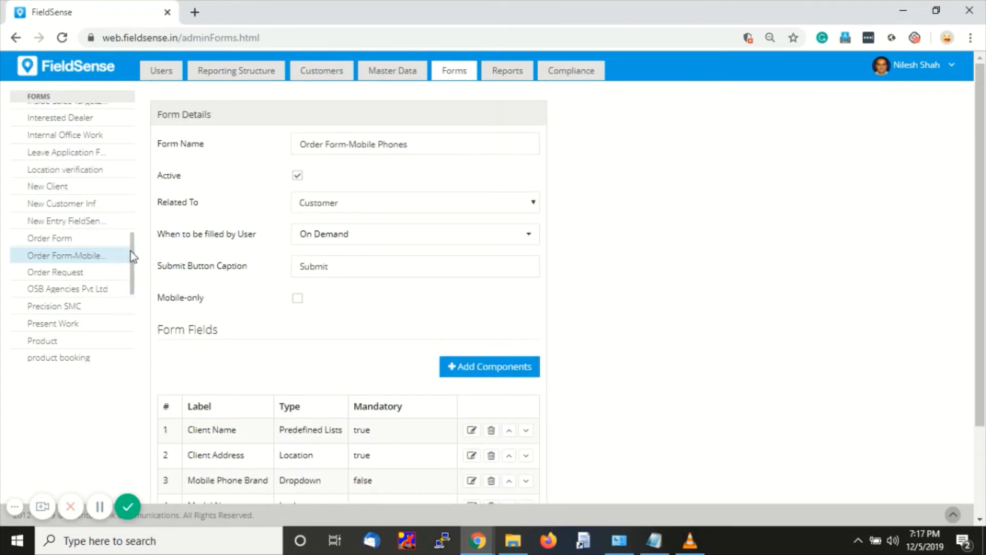
pyautogui.moveTo(136, 271)
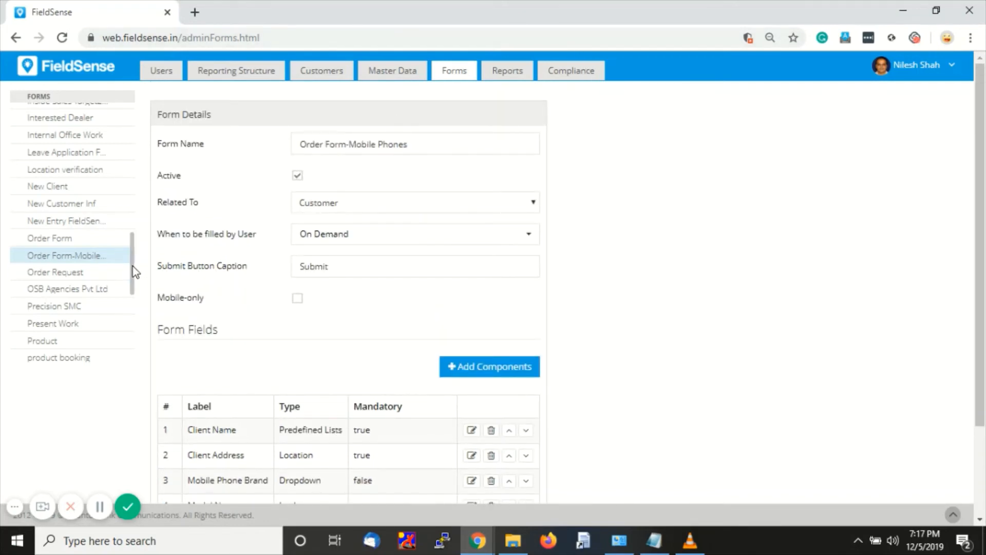
pyautogui.scroll(-3)
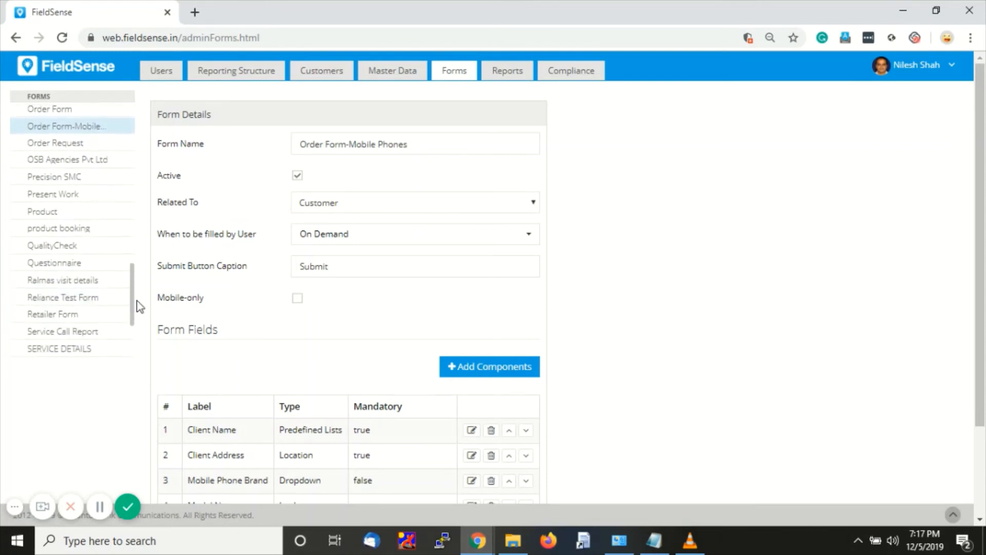
pyautogui.scroll(-3)
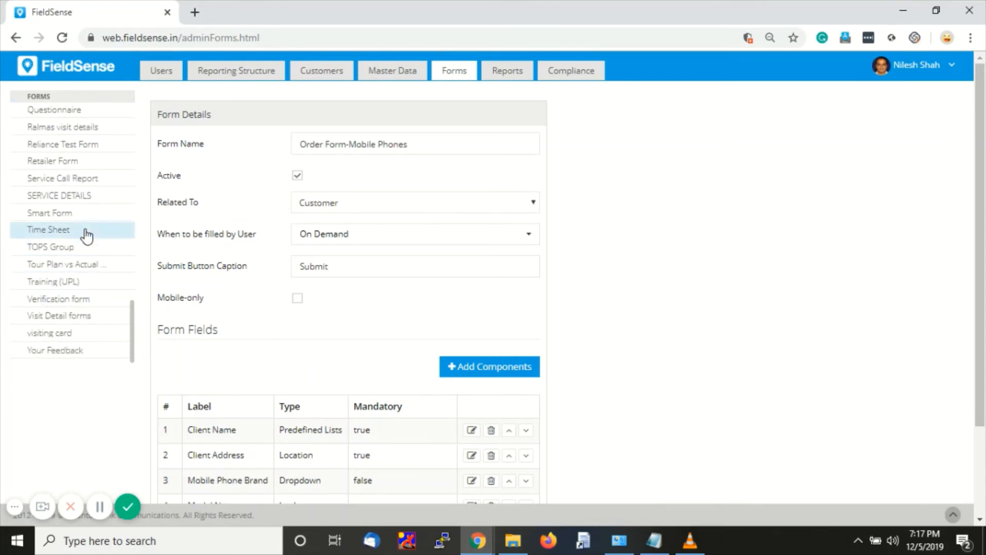
# In the Smart Form, review the Country dropdown's India and UK values and cancel without changes
pyautogui.click(49, 213)
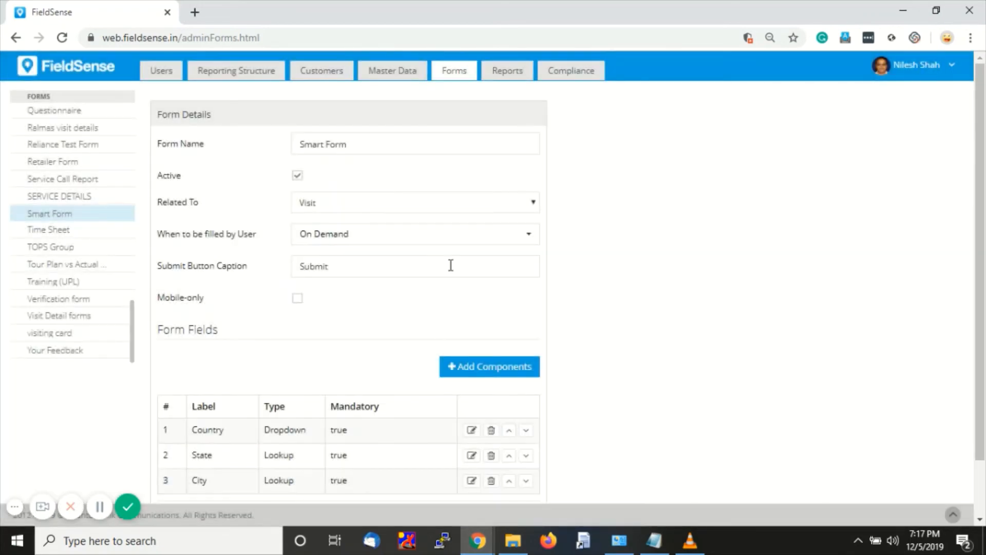
pyautogui.scroll(-3)
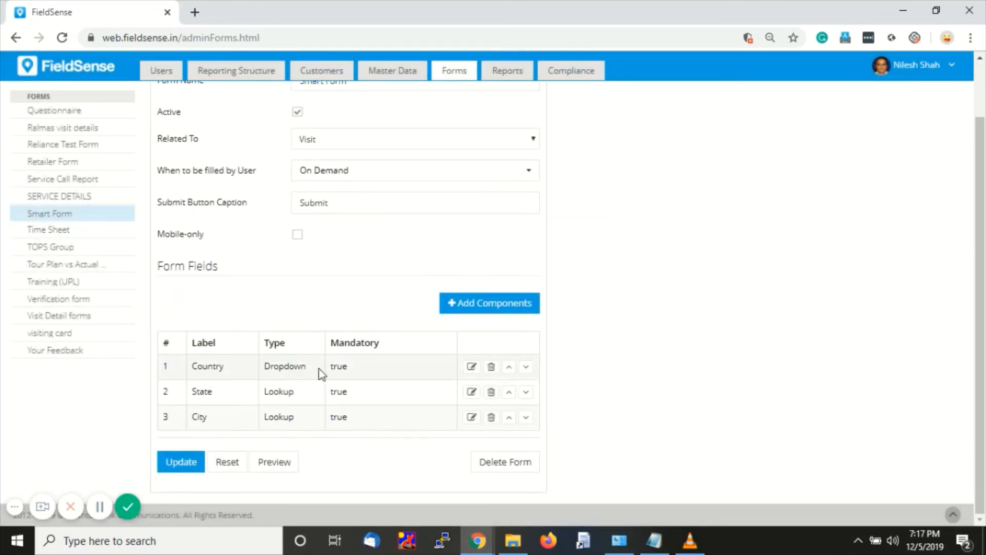
pyautogui.click(472, 366)
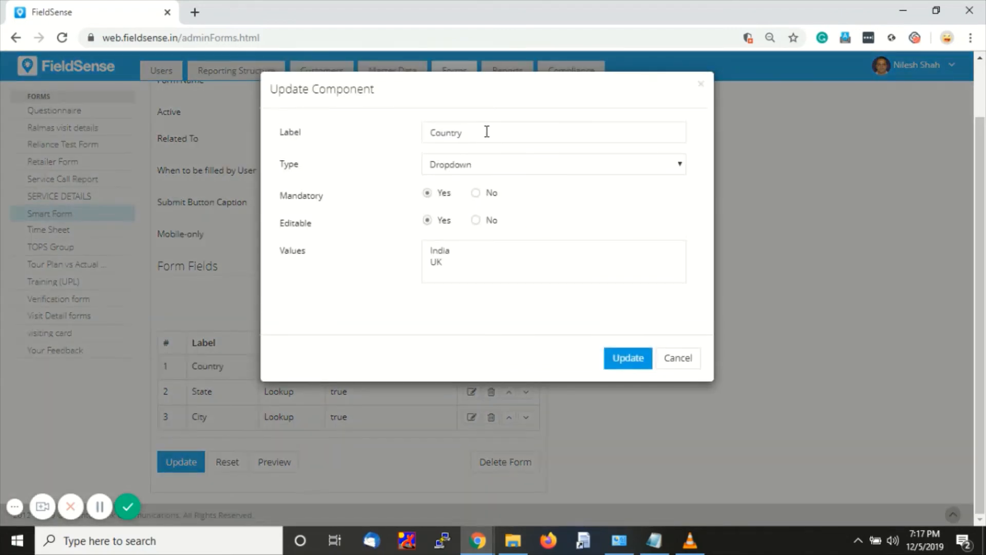
pyautogui.click(552, 164)
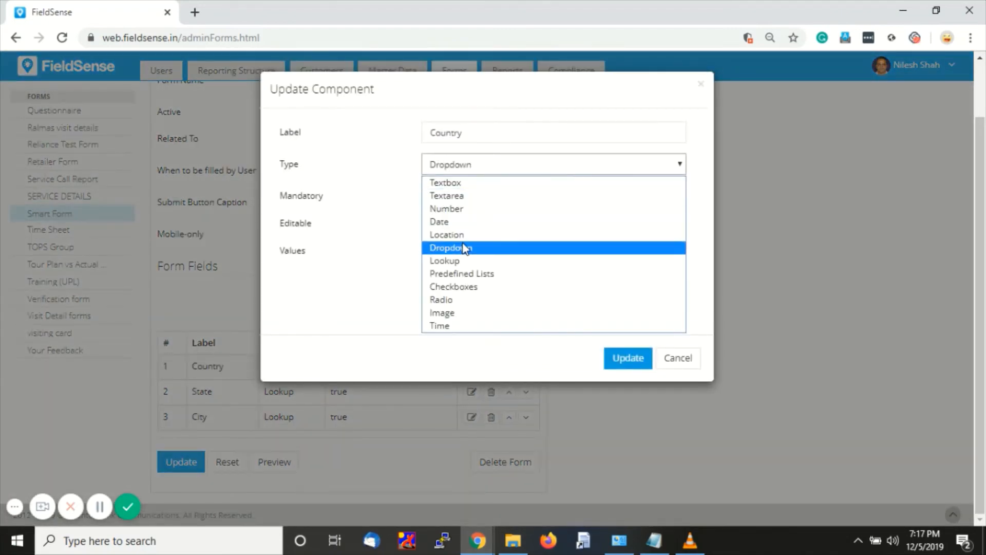
pyautogui.click(450, 248)
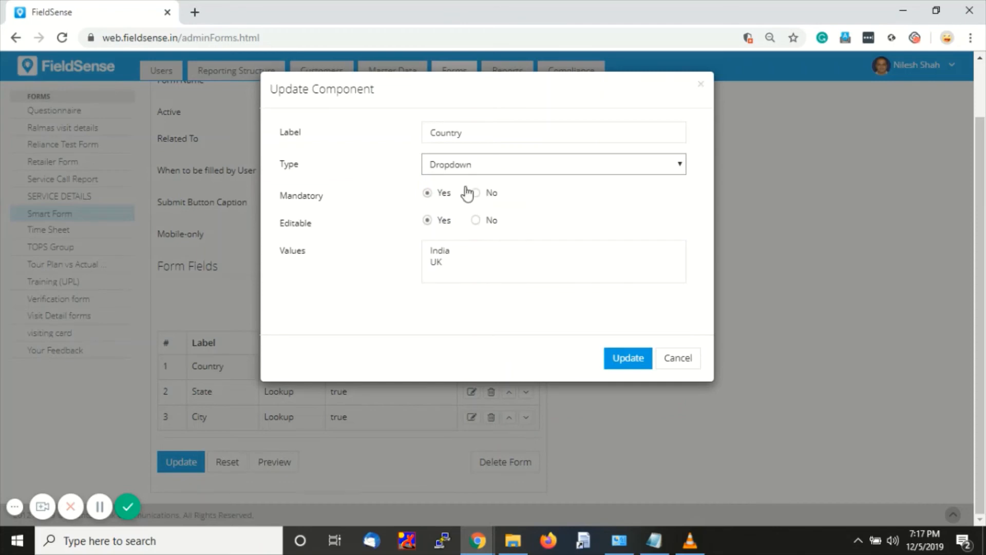
pyautogui.click(459, 259)
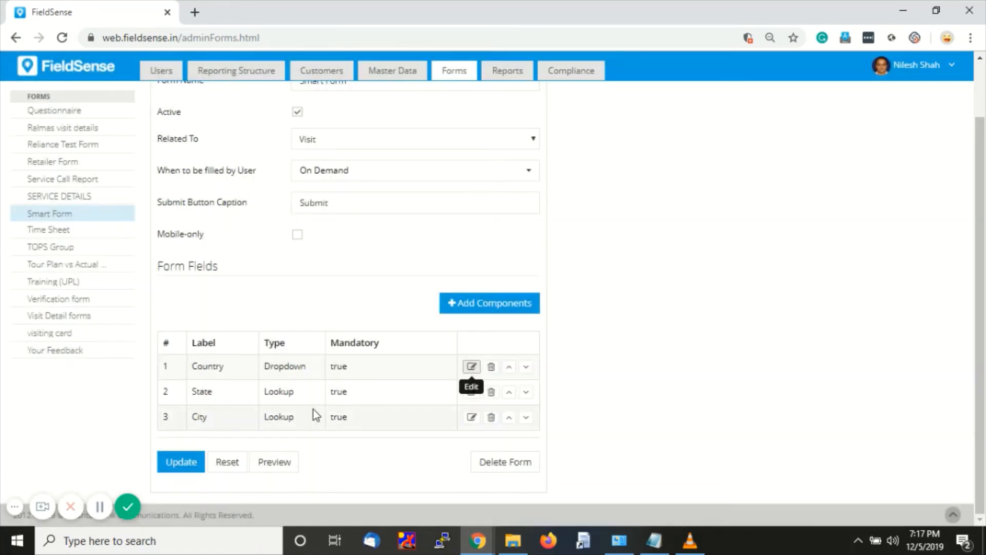
pyautogui.moveTo(197, 402)
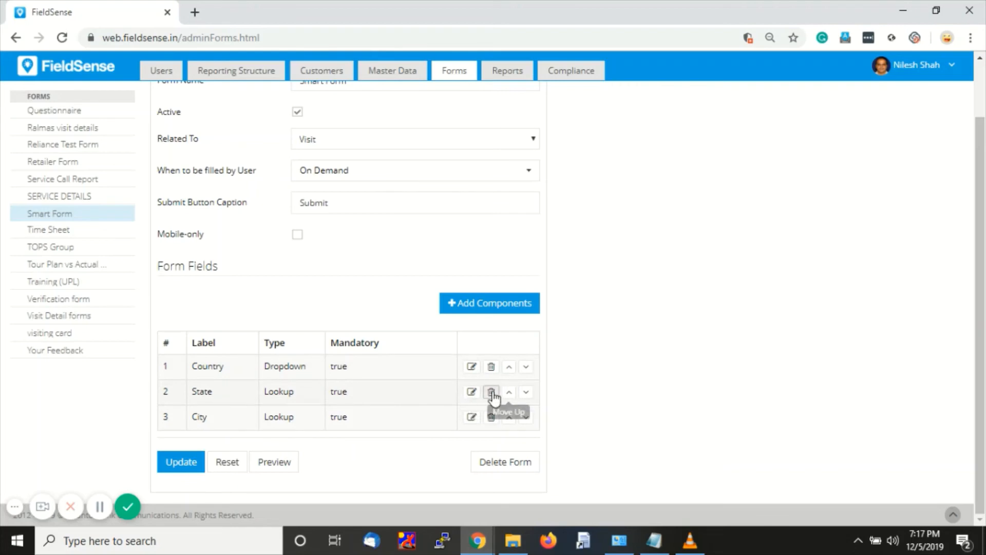
# Review the State field's lookup on Country with values like India > Maharashtra
pyautogui.click(471, 392)
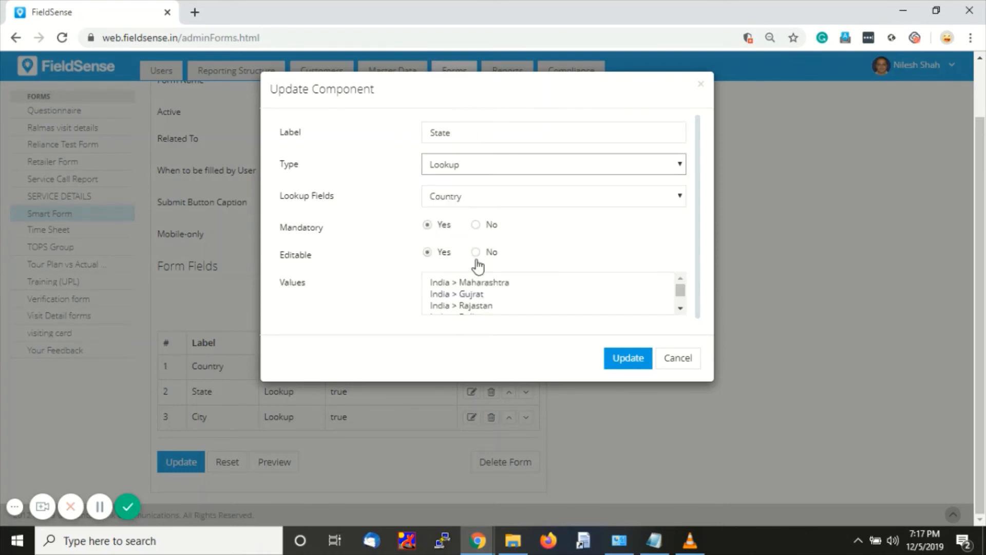
pyautogui.moveTo(497, 175)
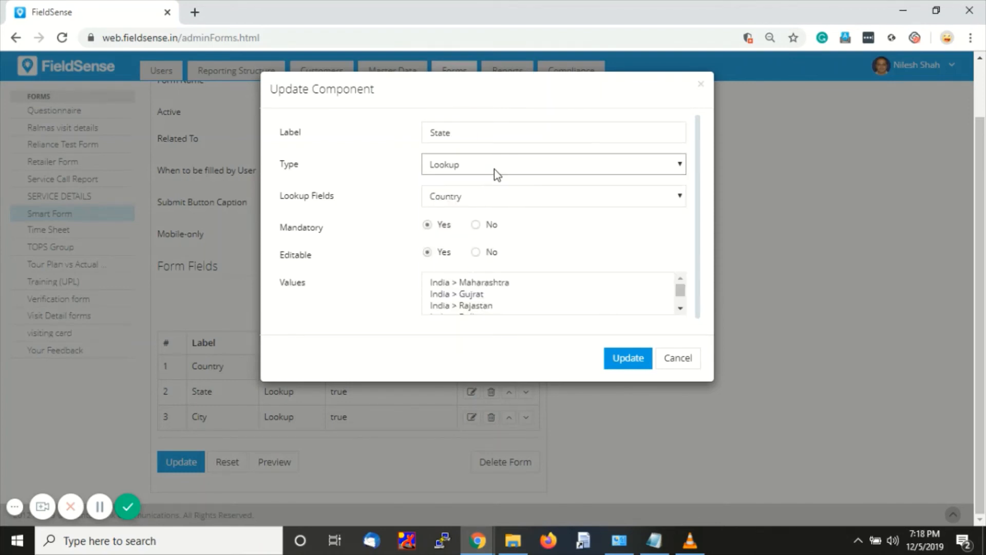
pyautogui.moveTo(508, 198)
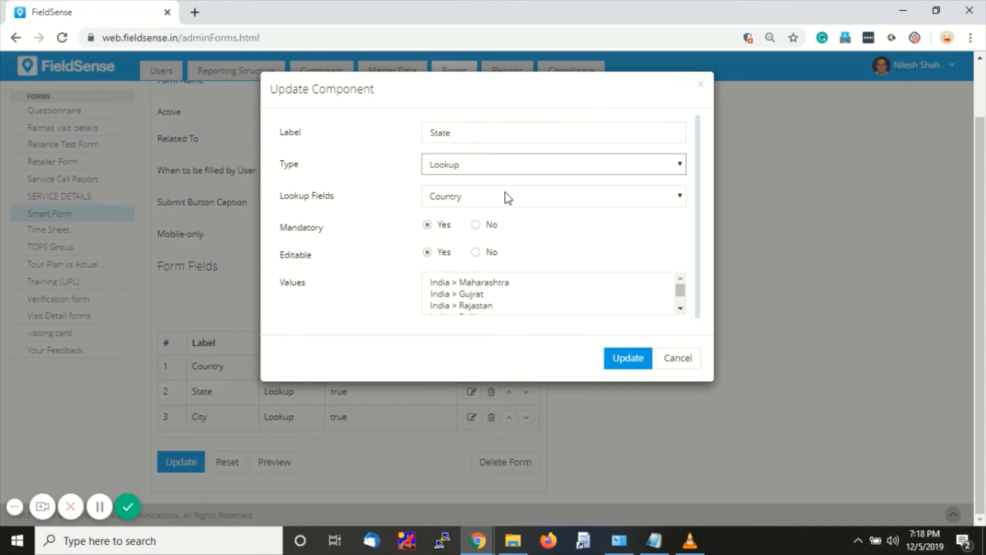
pyautogui.click(553, 195)
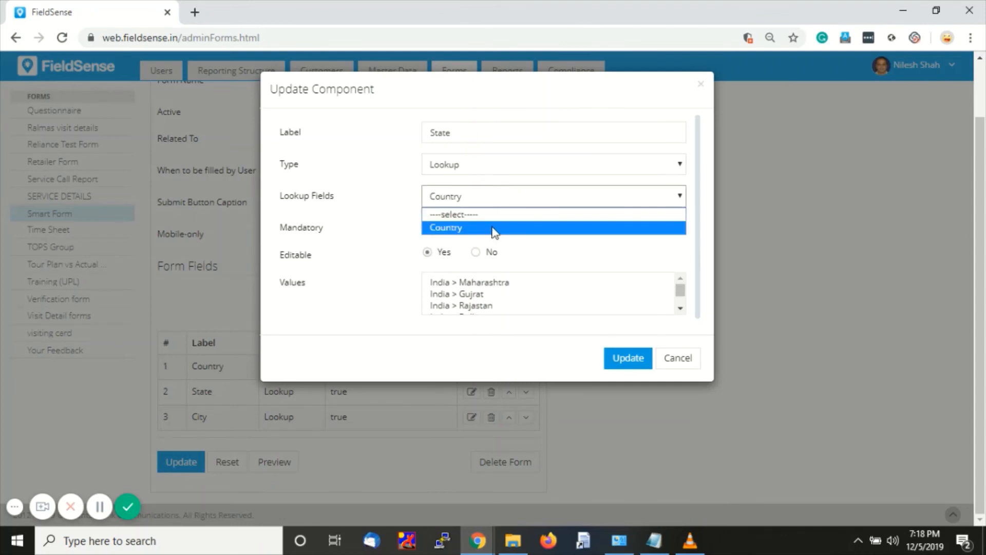
pyautogui.click(446, 227)
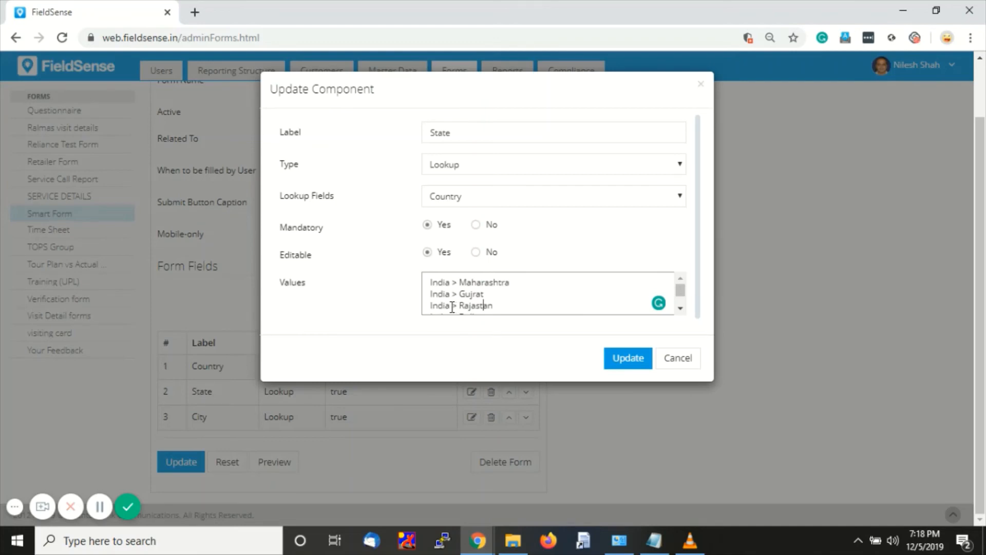
pyautogui.scroll(-3)
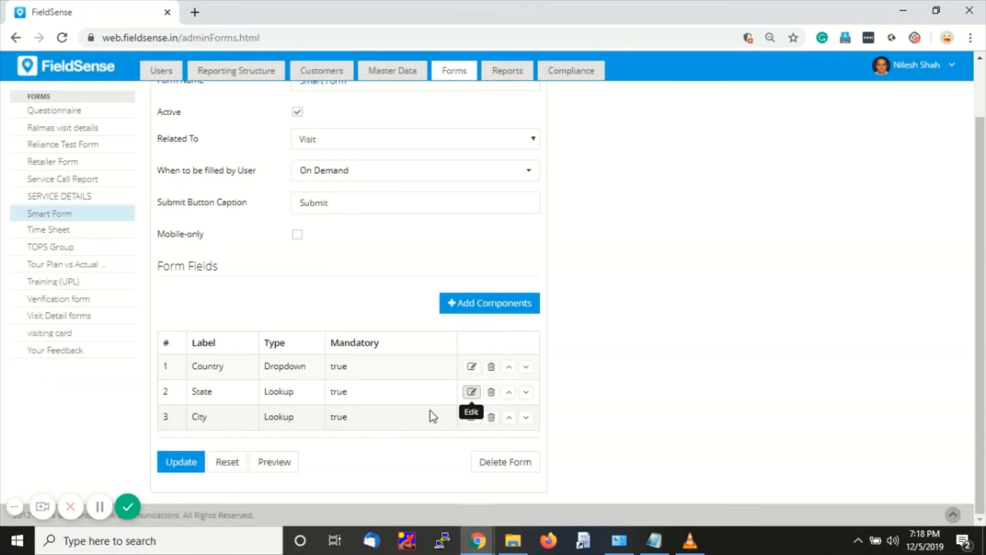
pyautogui.moveTo(471, 417)
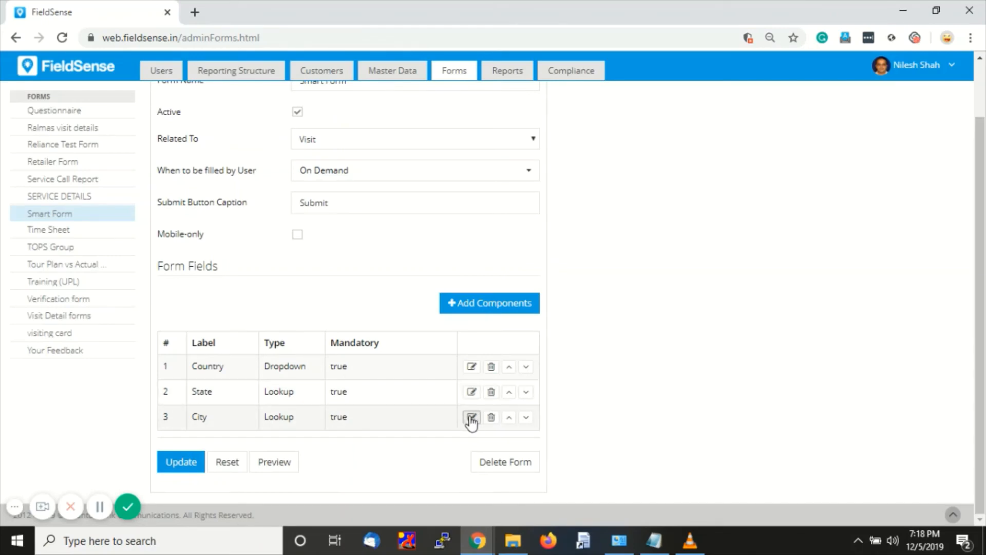
# Review the City field's lookup on State with values like Maharashtra > Mumbai, then cancel
pyautogui.click(470, 416)
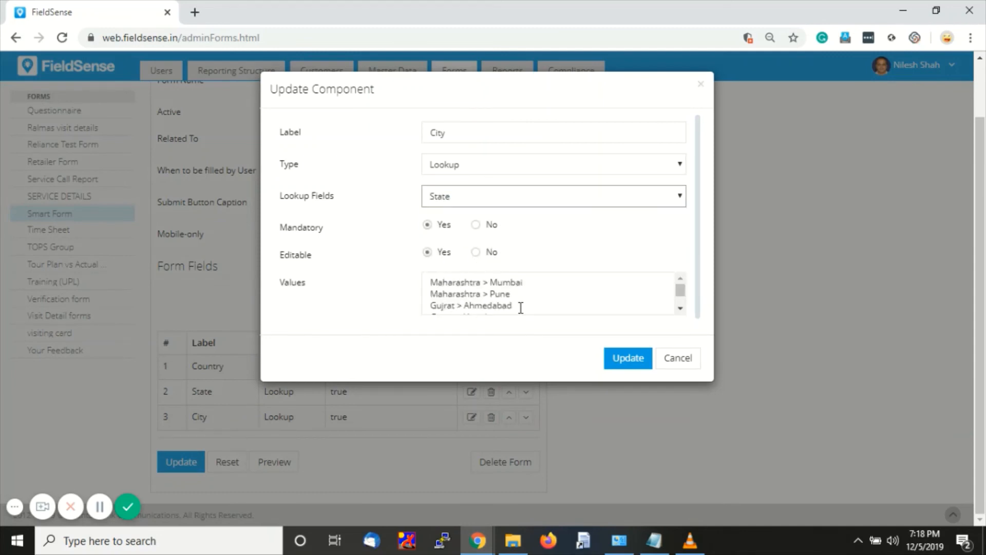
pyautogui.scroll(-3)
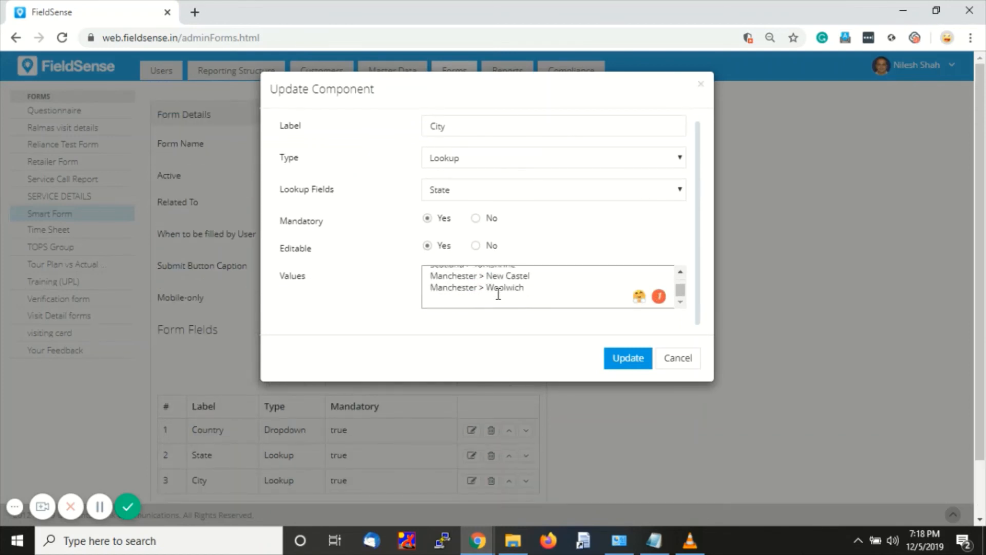
pyautogui.click(677, 358)
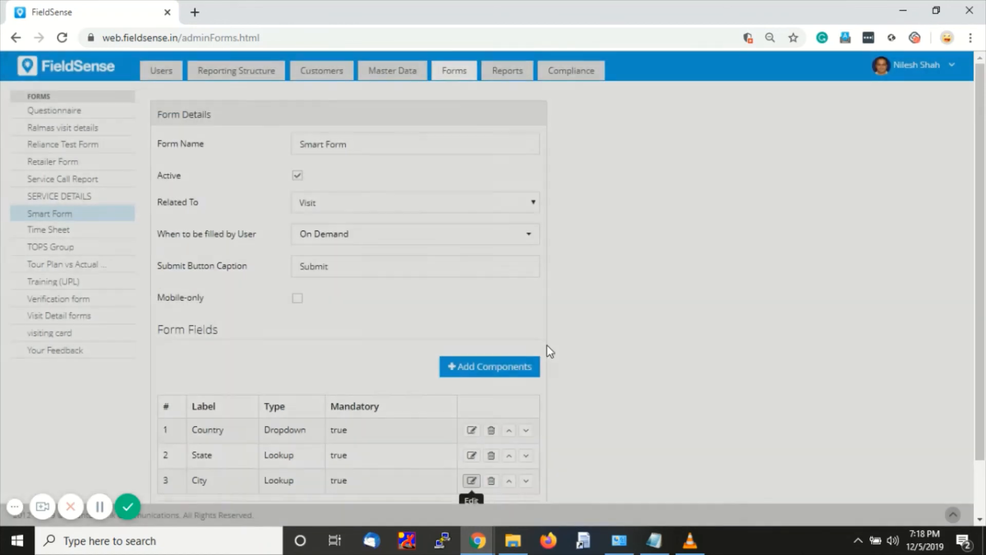
pyautogui.scroll(-3)
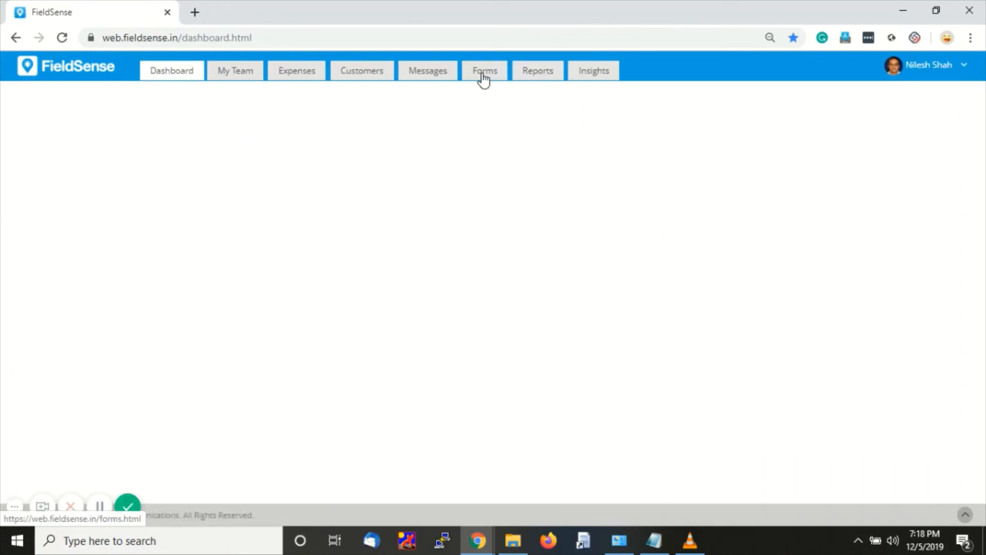
# From the Forms area, start Fill Form and choose Smart Form from the list
pyautogui.click(484, 69)
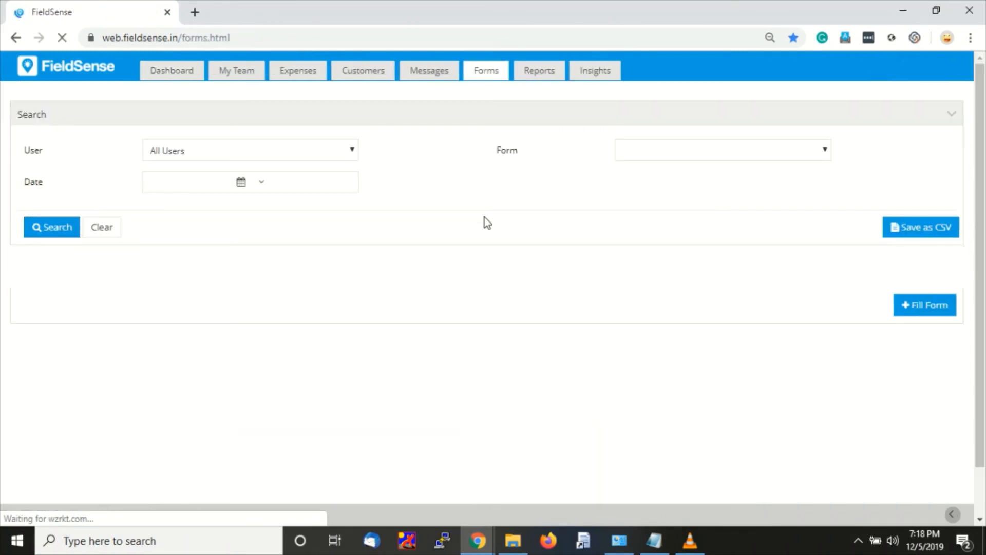
pyautogui.click(925, 305)
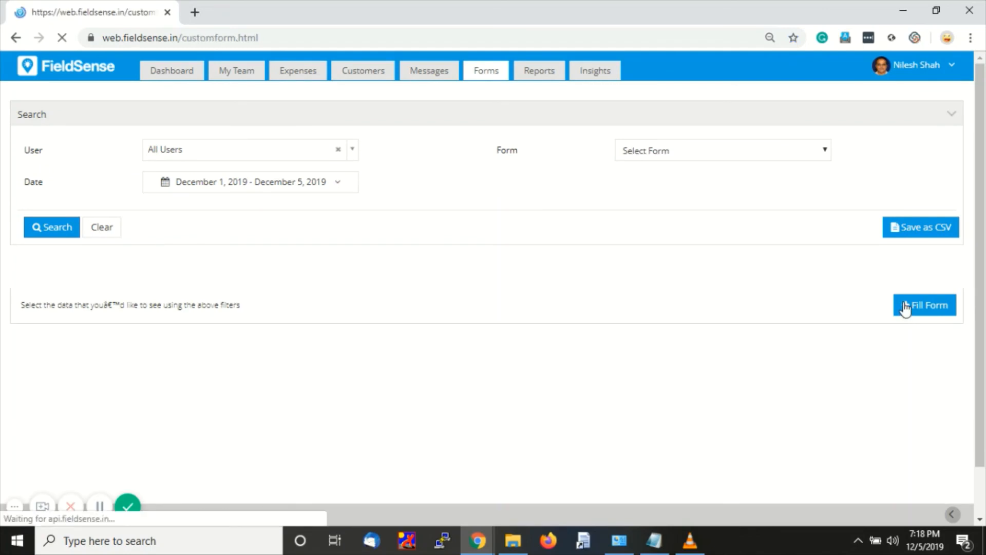
pyautogui.click(924, 305)
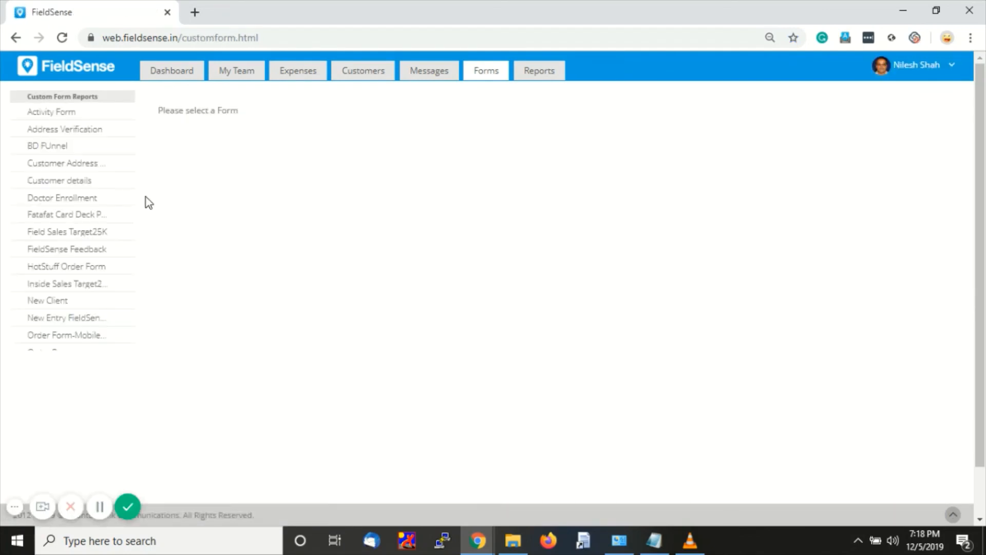
pyautogui.scroll(-3)
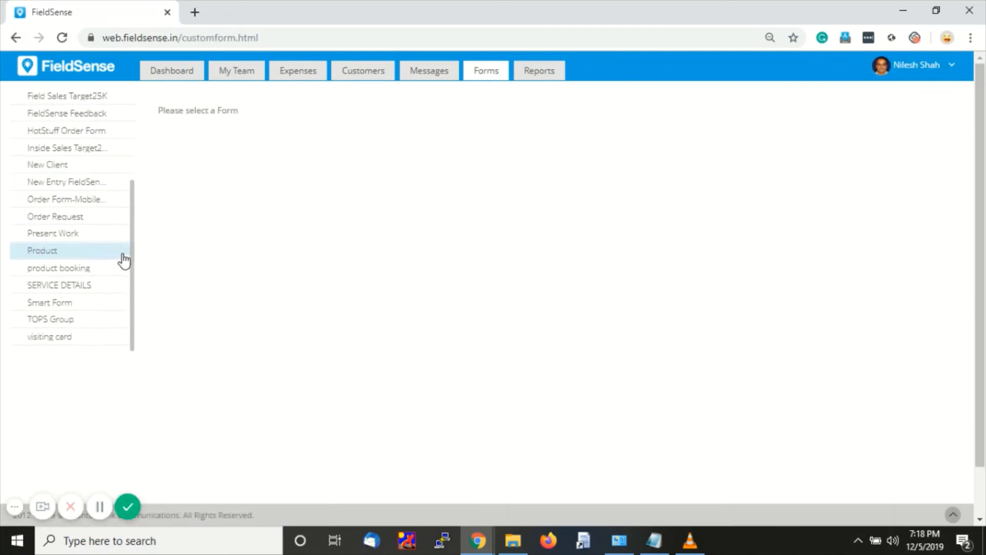
pyautogui.click(49, 302)
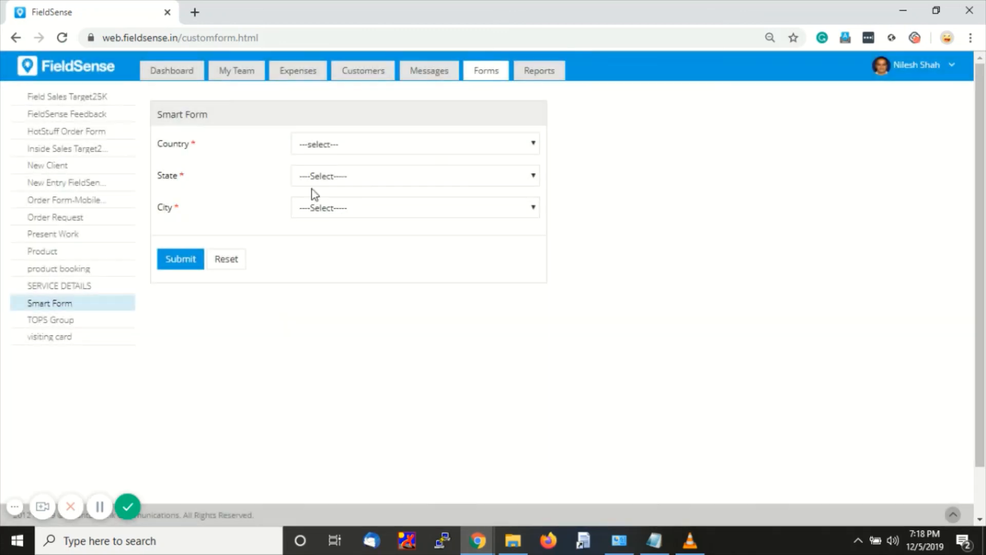
pyautogui.moveTo(534, 150)
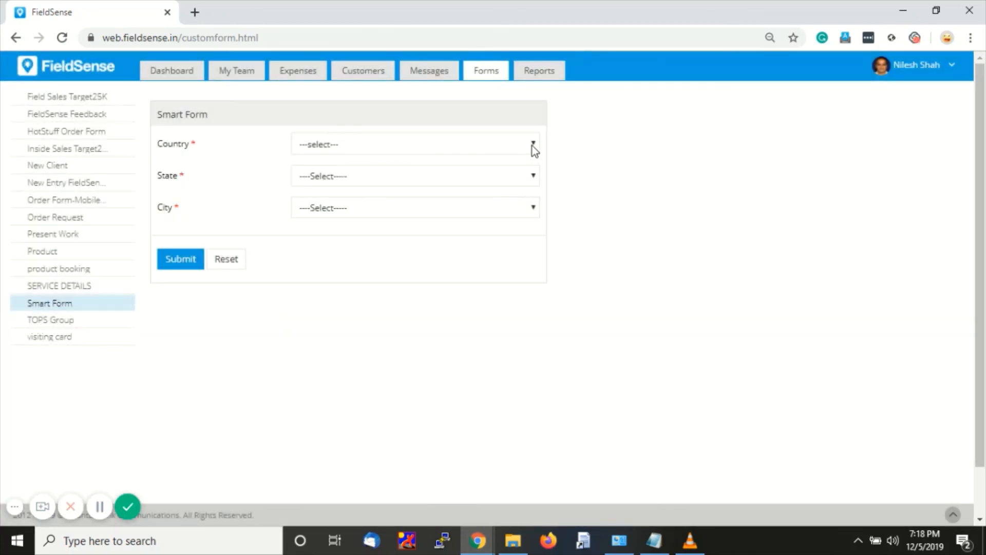
# Try Country India with State Maharashtra and City Mumbai from the cascading dropdowns
pyautogui.click(533, 143)
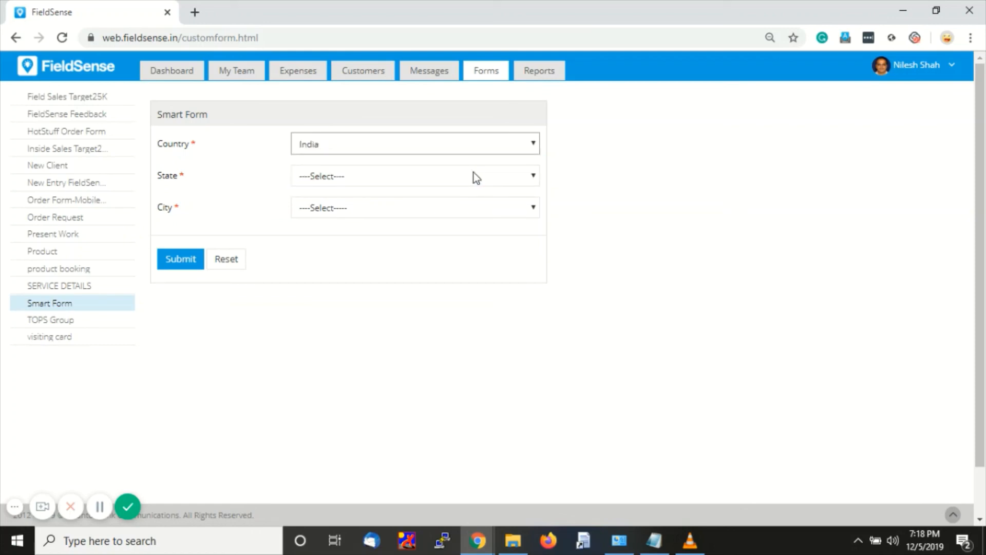
pyautogui.click(415, 175)
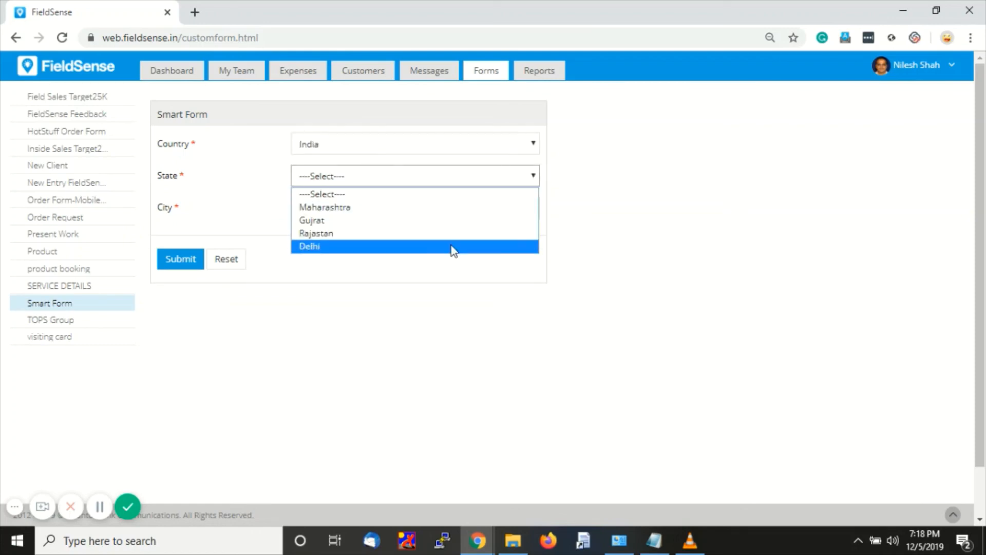
pyautogui.moveTo(440, 220)
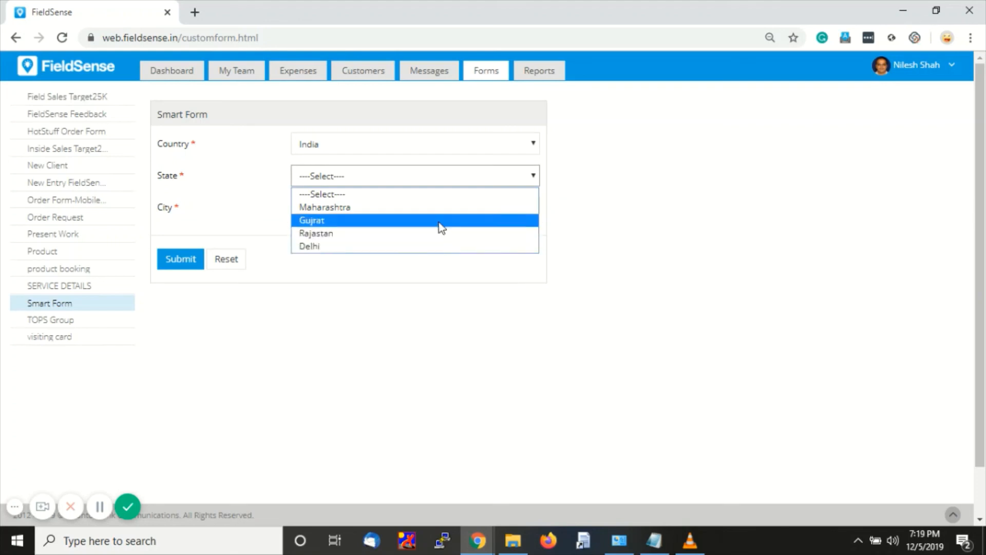
pyautogui.click(324, 207)
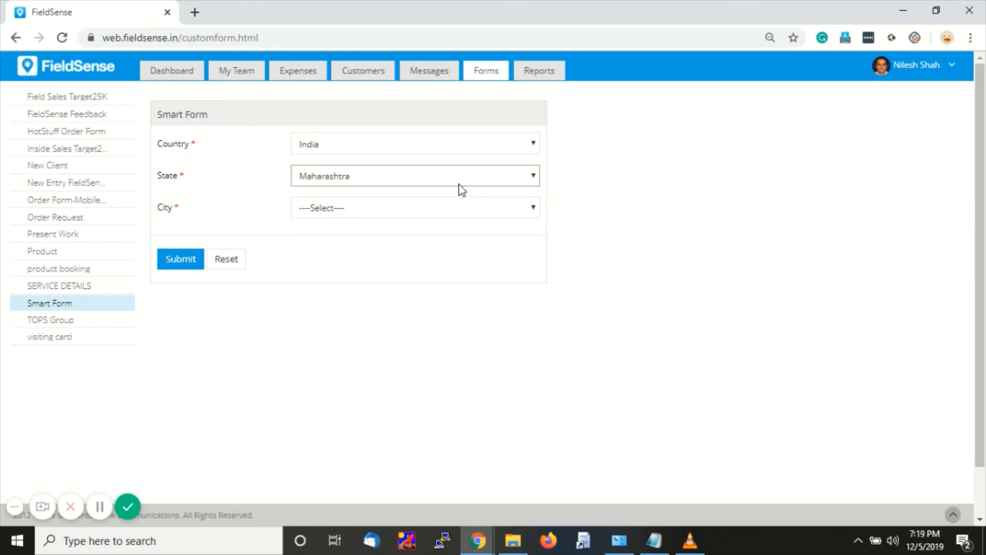
pyautogui.click(414, 207)
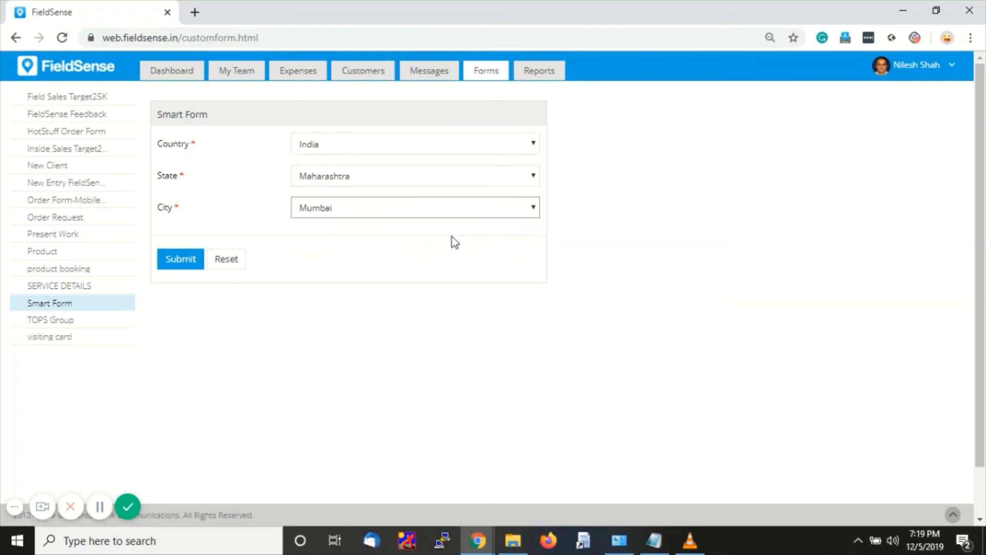
# Change to Country UK, State Manchester, City Woolwich and submit the form
pyautogui.click(414, 144)
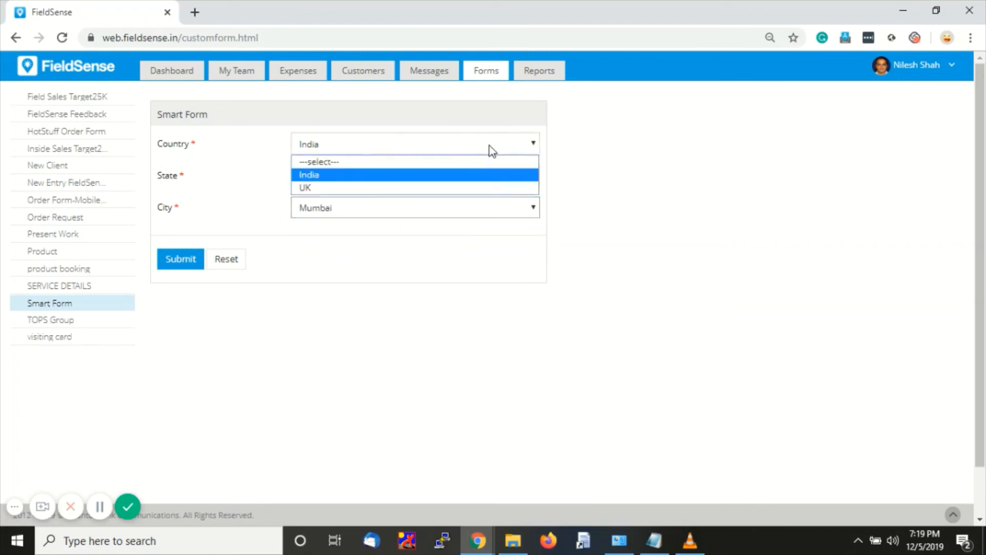
pyautogui.click(306, 187)
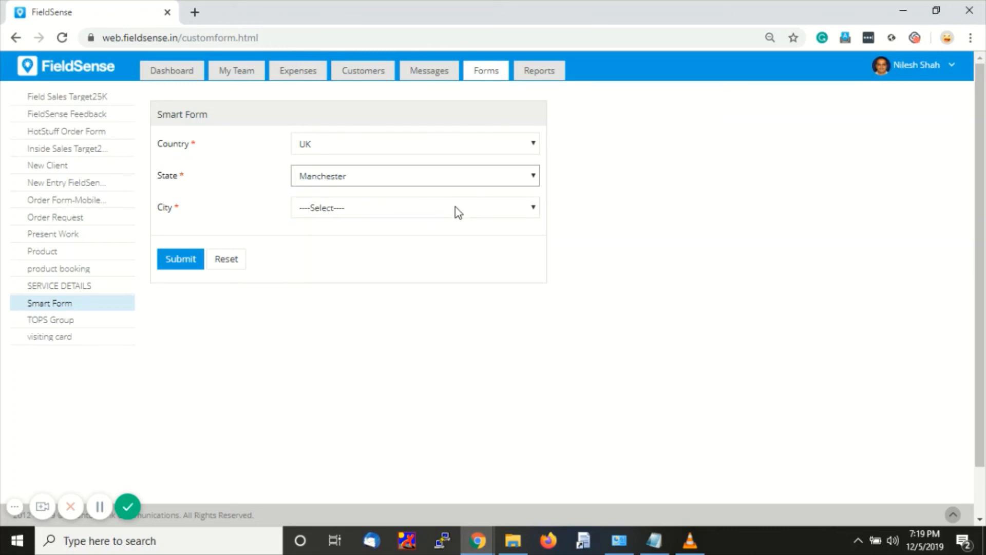
pyautogui.click(414, 208)
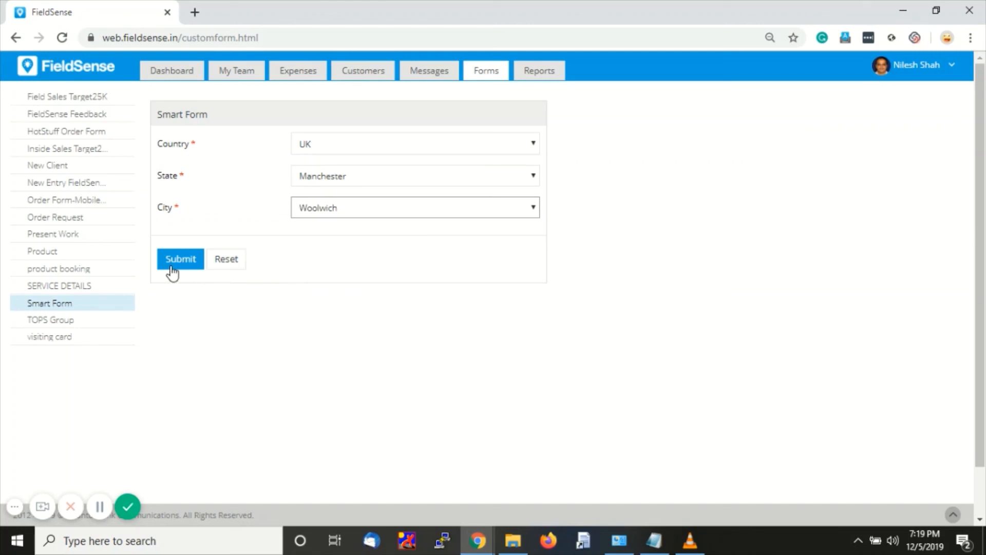
pyautogui.click(181, 258)
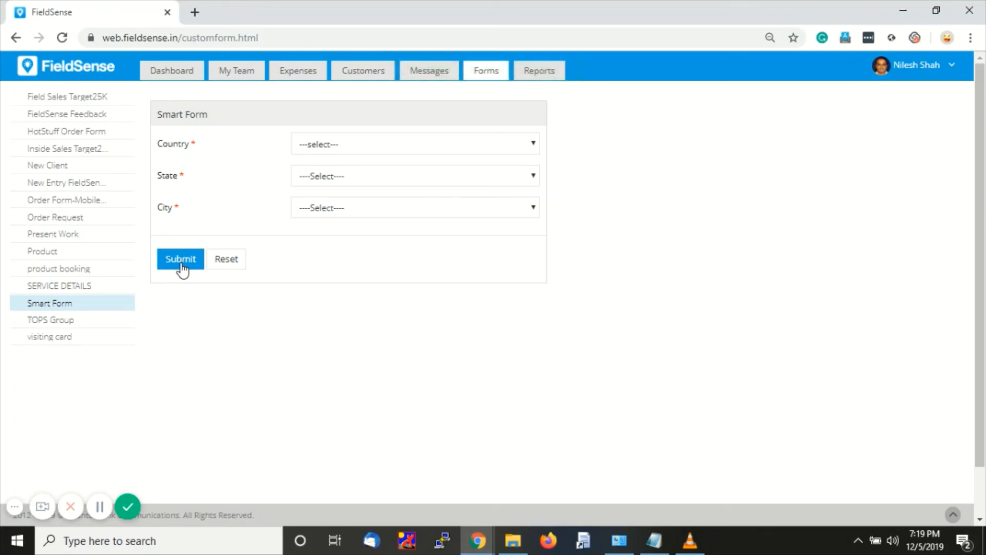
pyautogui.moveTo(113, 411)
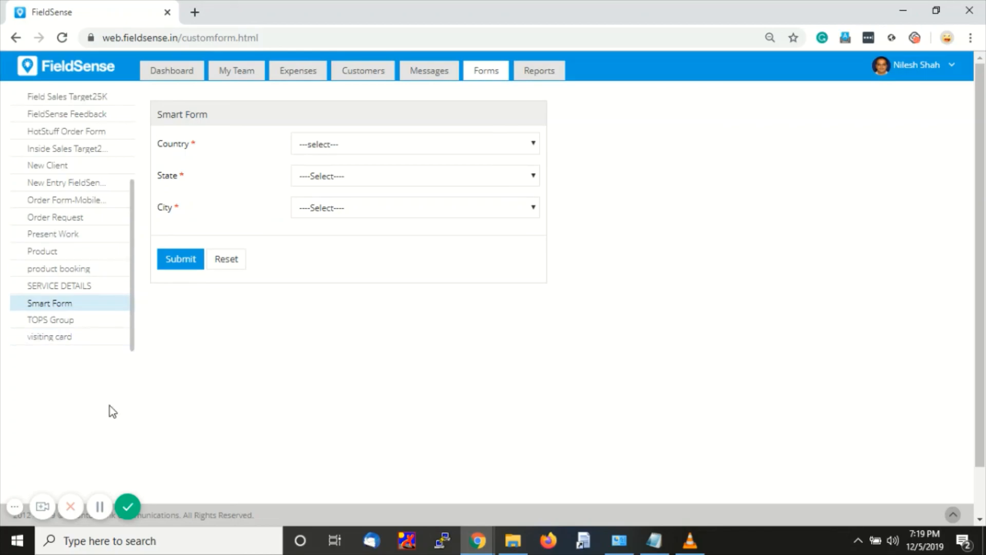